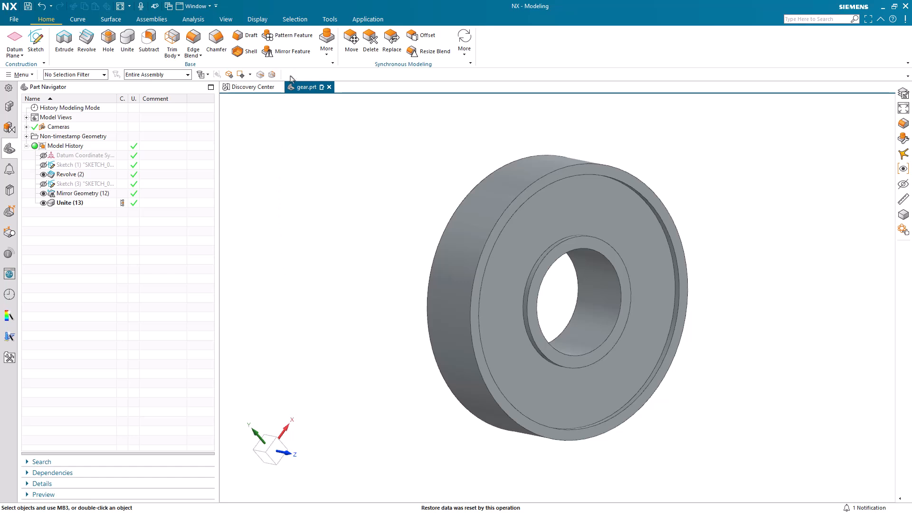
# - Assign Steel from the library materials to the gear blank body
pyautogui.click(329, 19)
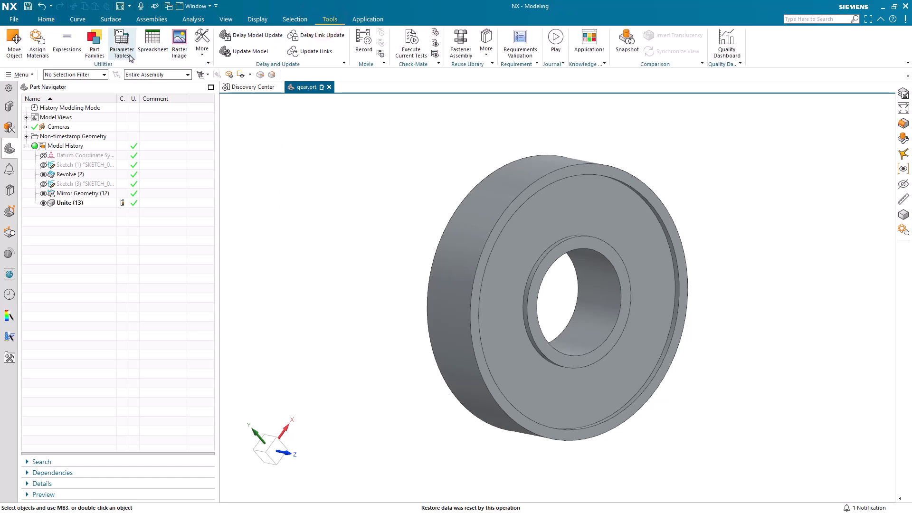
pyautogui.click(29, 42)
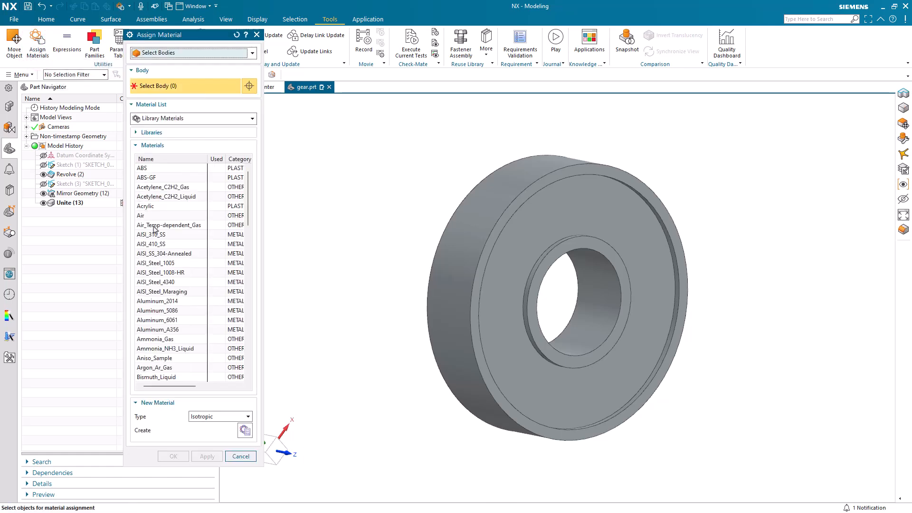
pyautogui.scroll(-3)
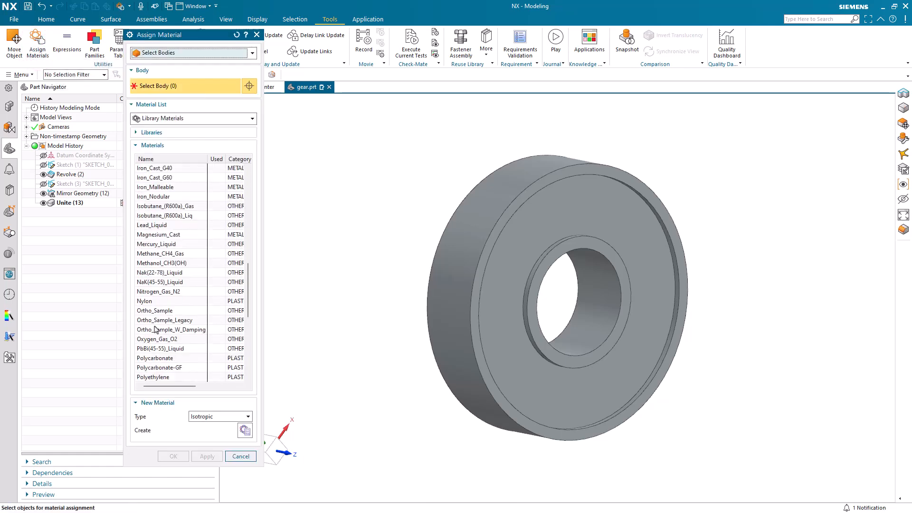
pyautogui.click(147, 367)
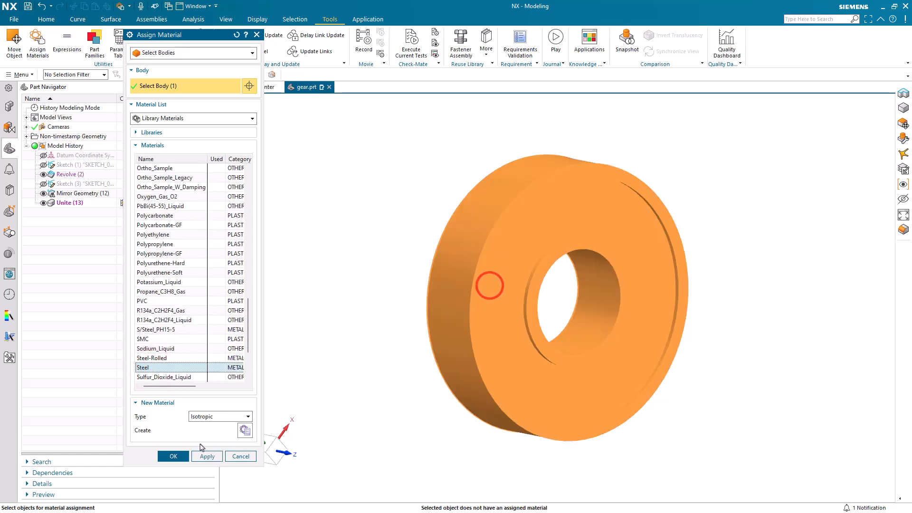
pyautogui.click(173, 456)
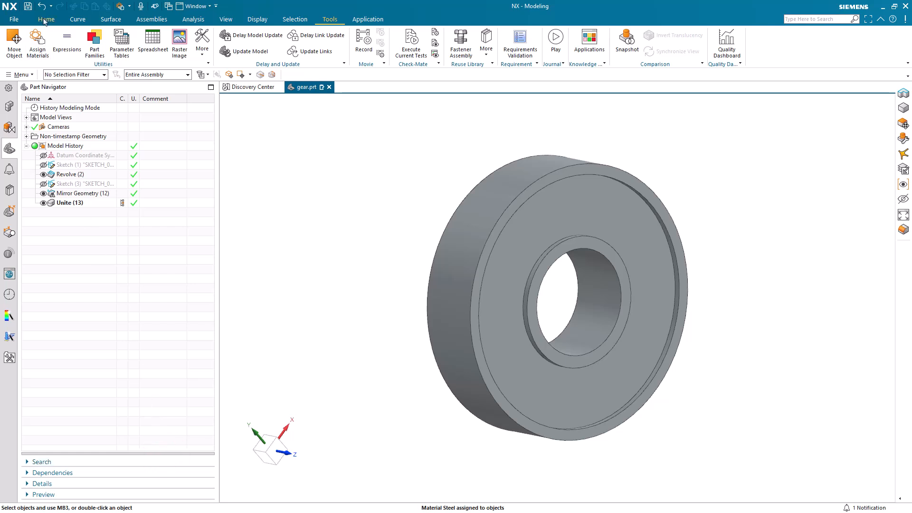
pyautogui.click(44, 19)
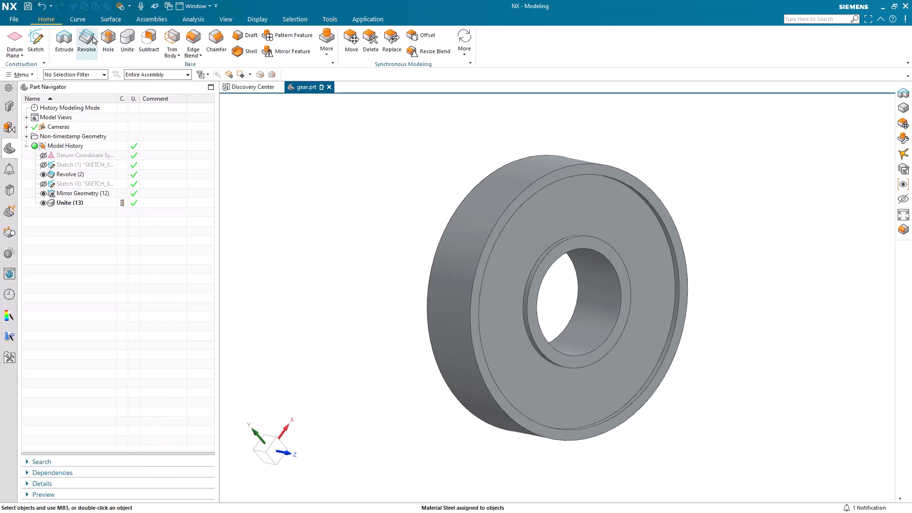
# - Extrude the outer rim edges inward until the next face, creating Extrude (14)
pyautogui.click(63, 40)
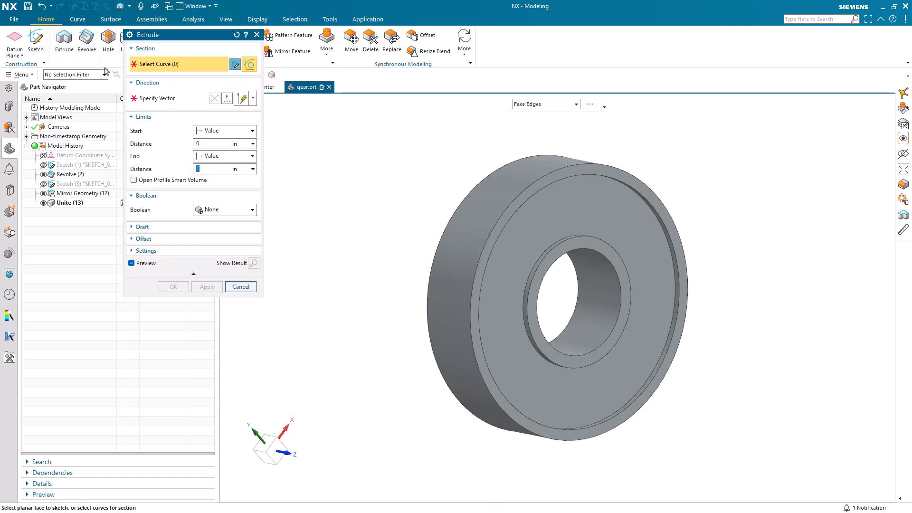
pyautogui.moveTo(543, 107)
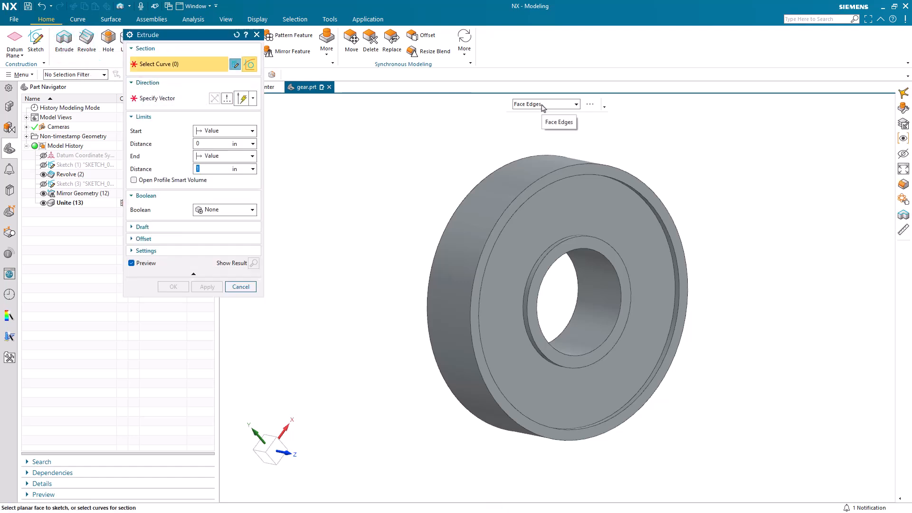
pyautogui.click(566, 171)
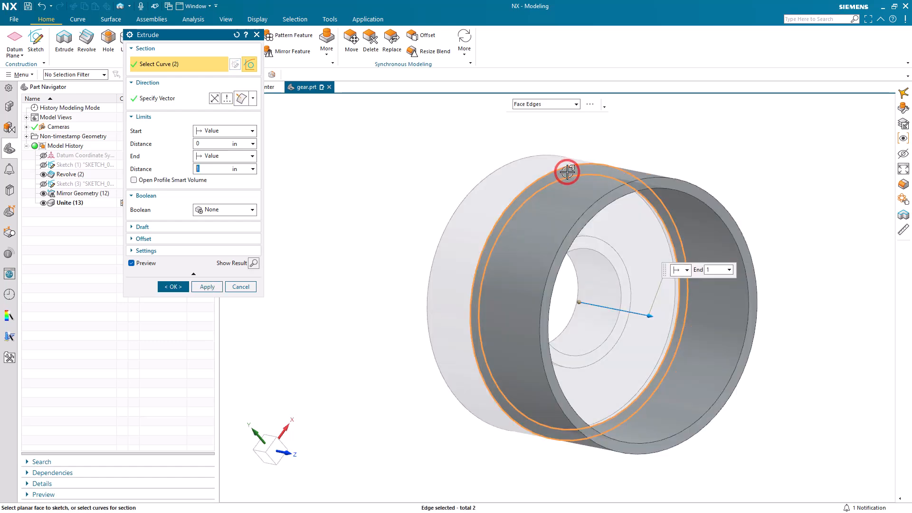
pyautogui.moveTo(215, 98)
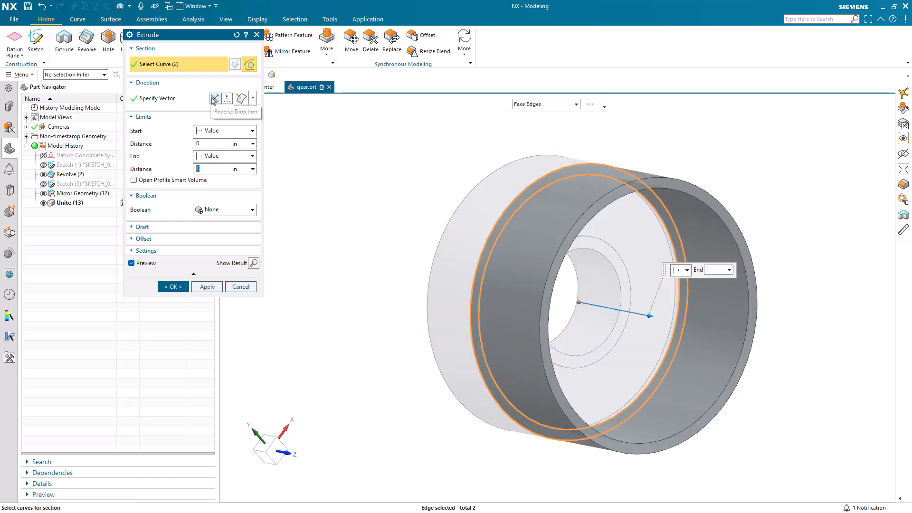
pyautogui.click(250, 156)
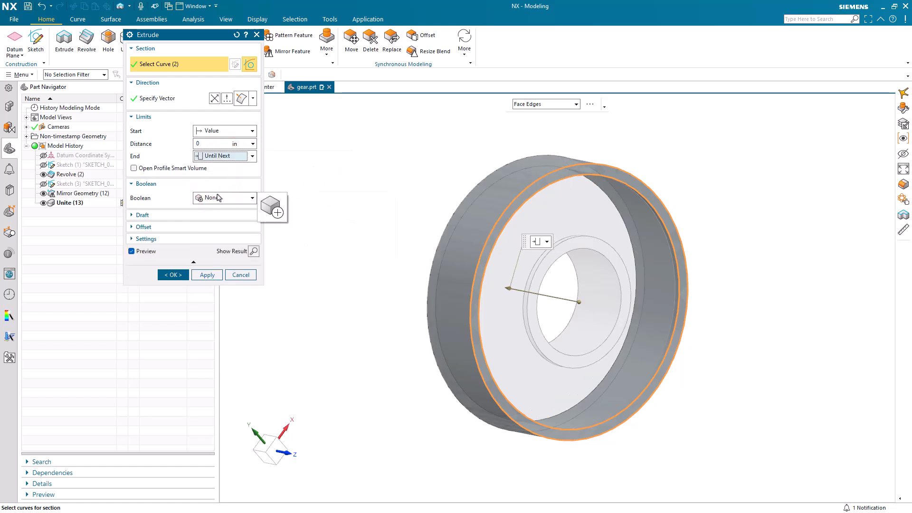
pyautogui.click(207, 275)
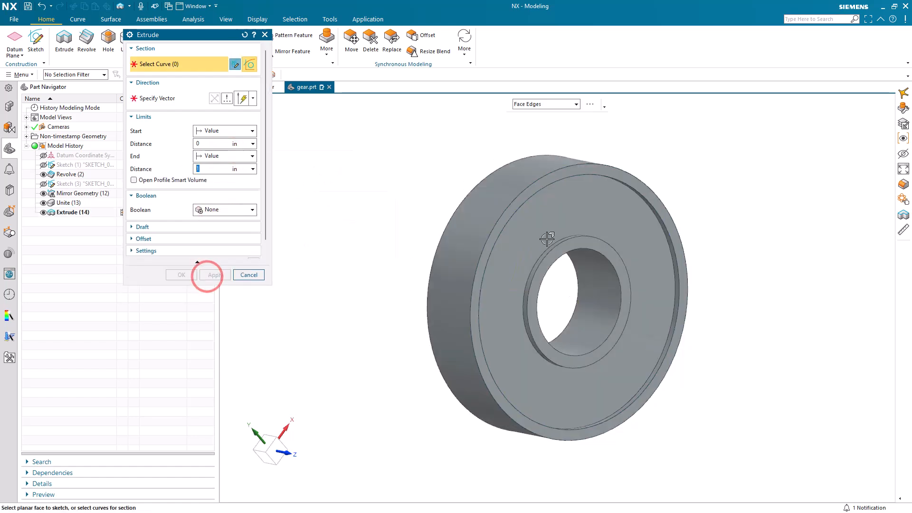
# - Extrude the inner hub edges inward until the next face, creating Extrude (15)
pyautogui.click(570, 232)
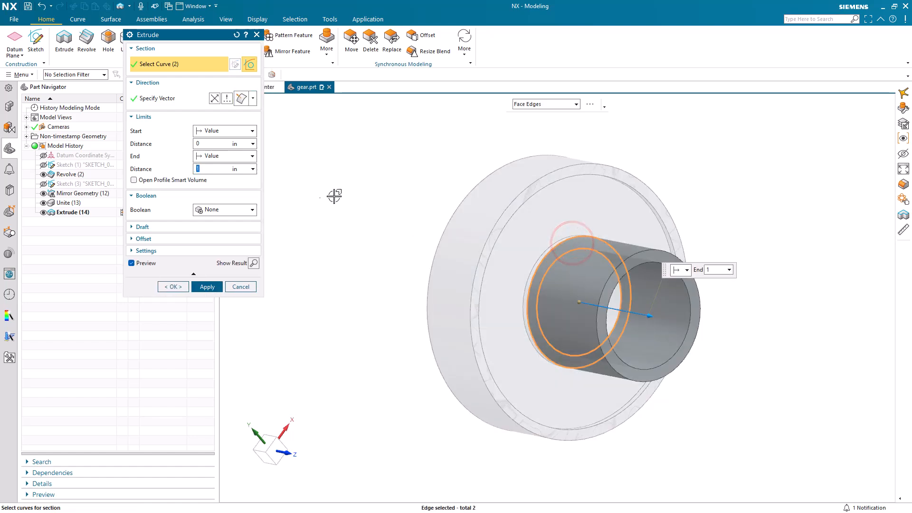
pyautogui.click(214, 98)
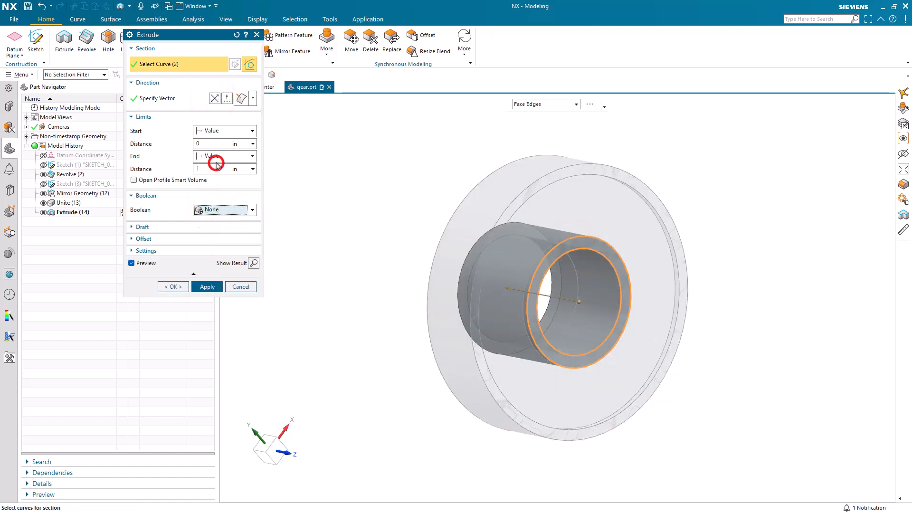
pyautogui.click(251, 156)
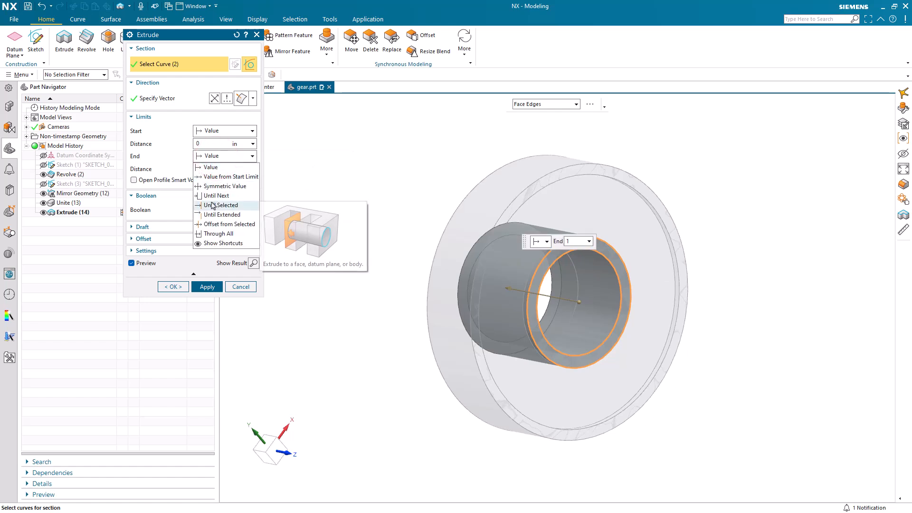
pyautogui.click(217, 196)
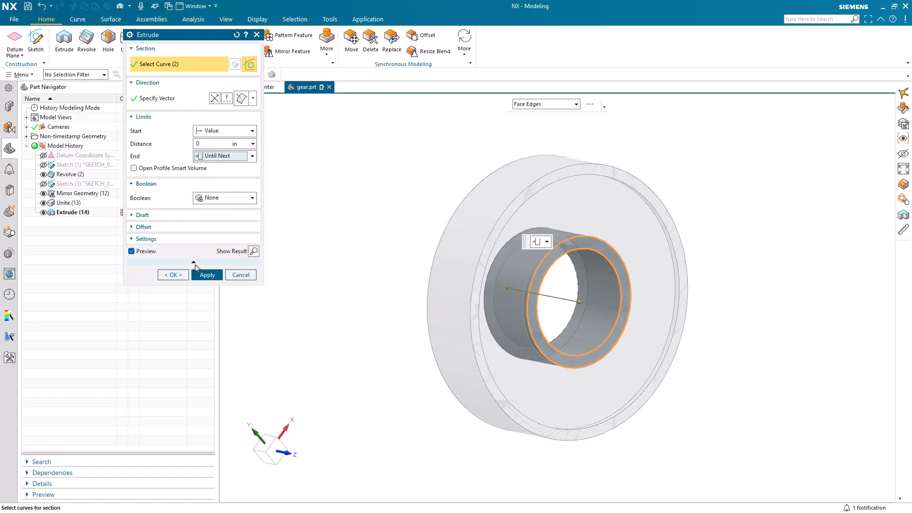
pyautogui.click(172, 275)
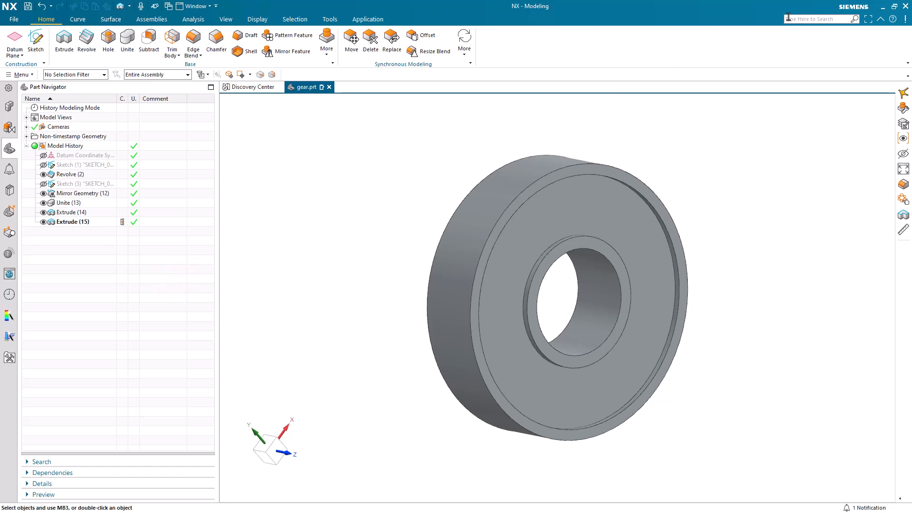
pyautogui.write('topo')
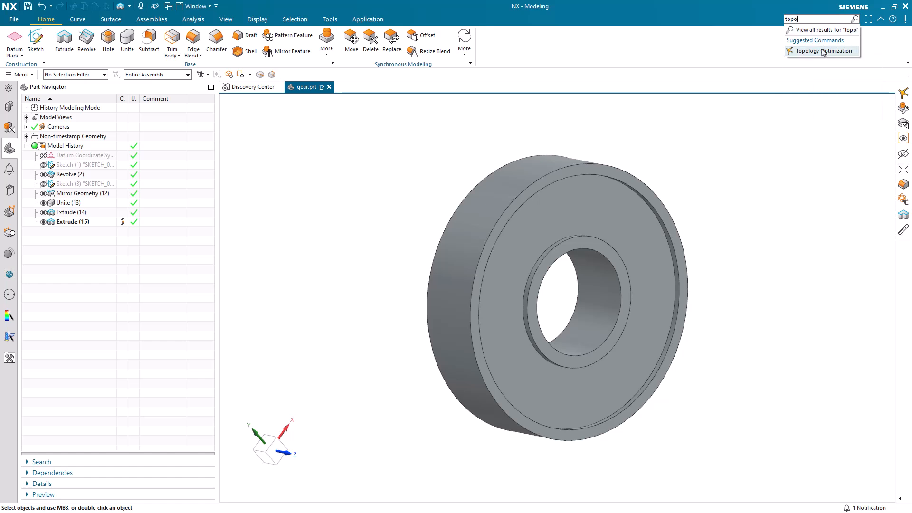
# - Launch Topology Optimization and create Study 01 as Linear Statics maximizing stiffness
pyautogui.click(825, 51)
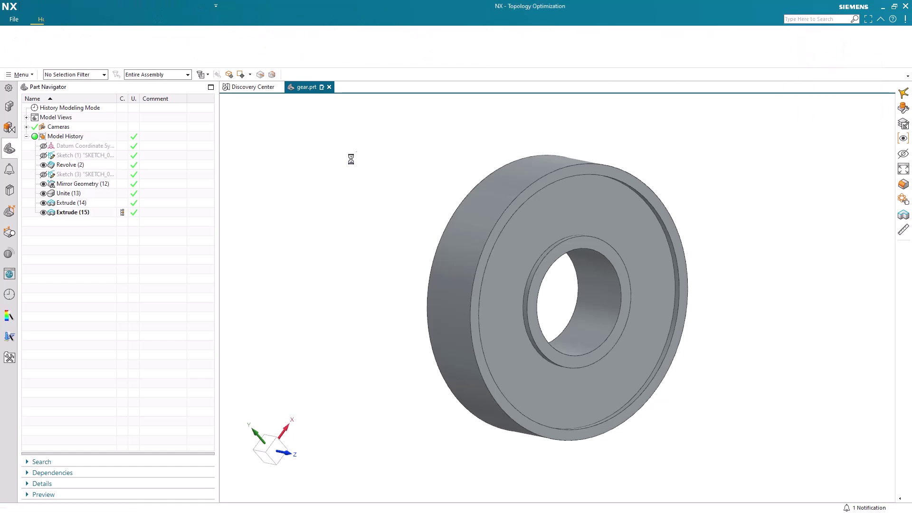
pyautogui.moveTo(332, 164)
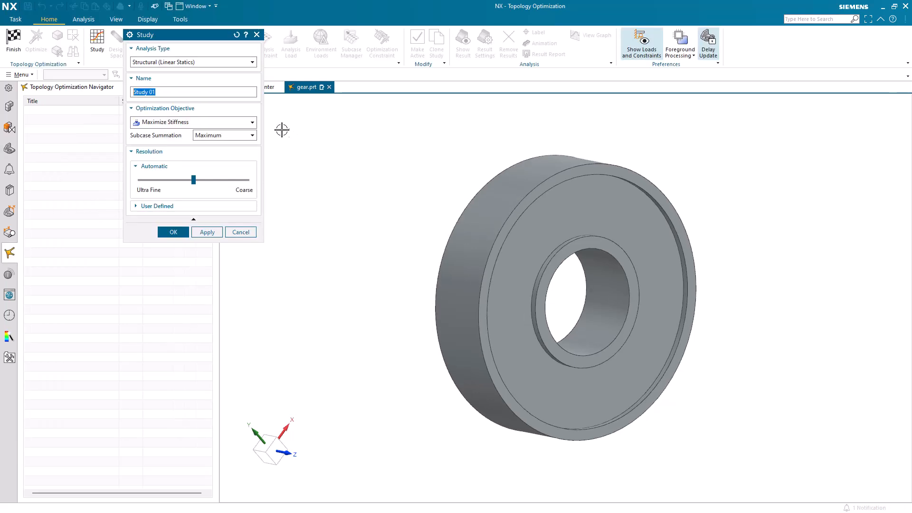
pyautogui.click(251, 63)
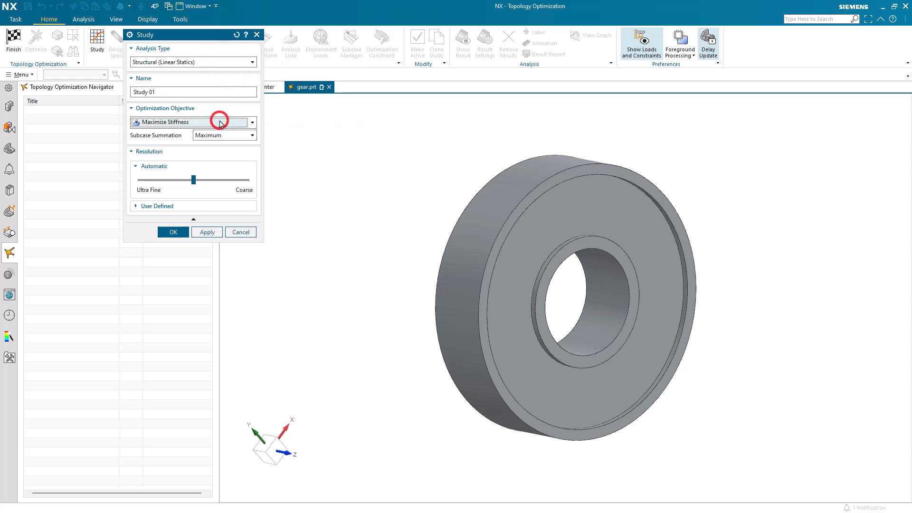
pyautogui.moveTo(192, 181)
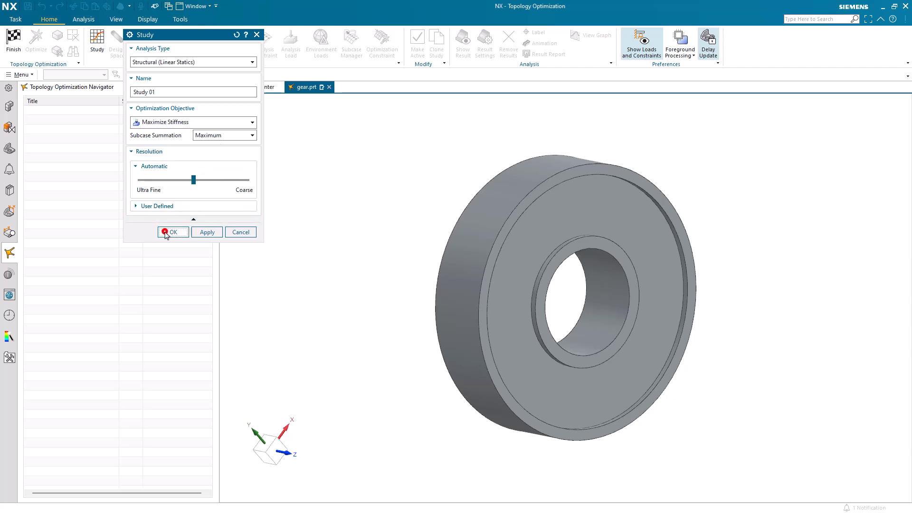
pyautogui.click(173, 232)
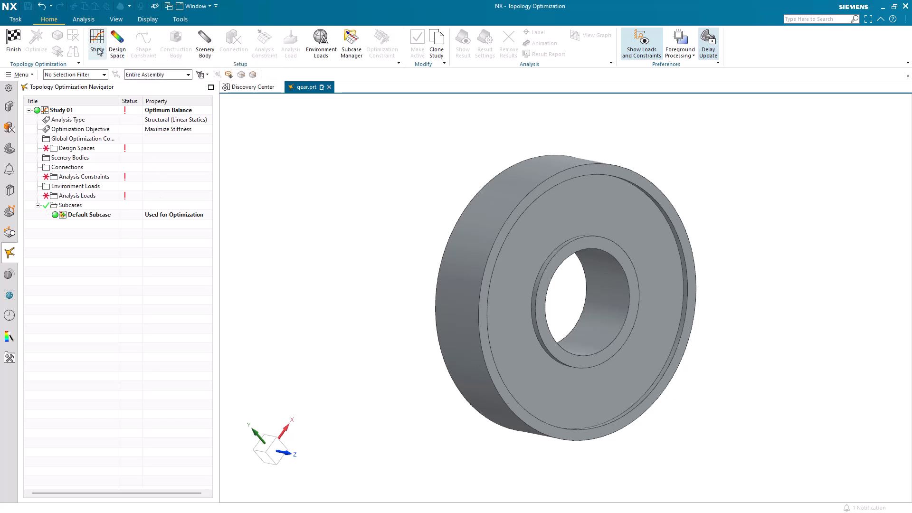
# - Define Design Space 01 on the gear blank body with Steel material
pyautogui.click(118, 40)
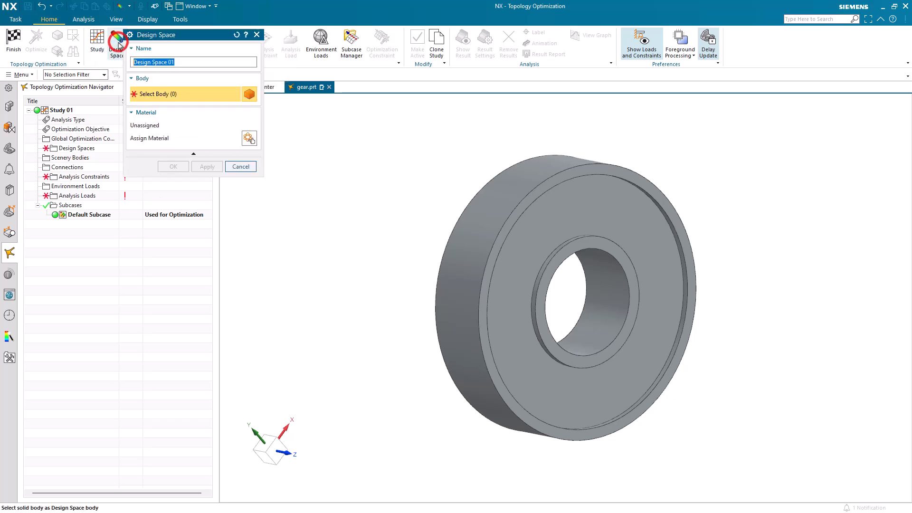
pyautogui.moveTo(570, 214)
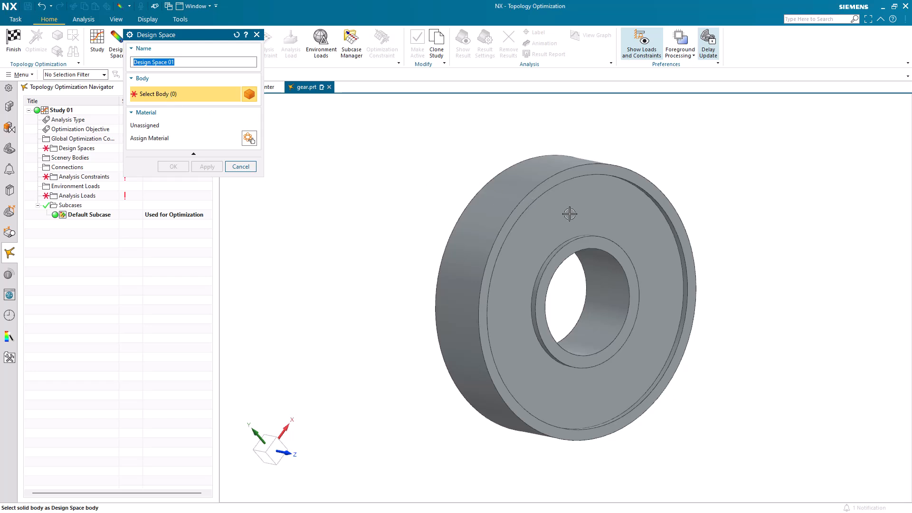
pyautogui.click(569, 215)
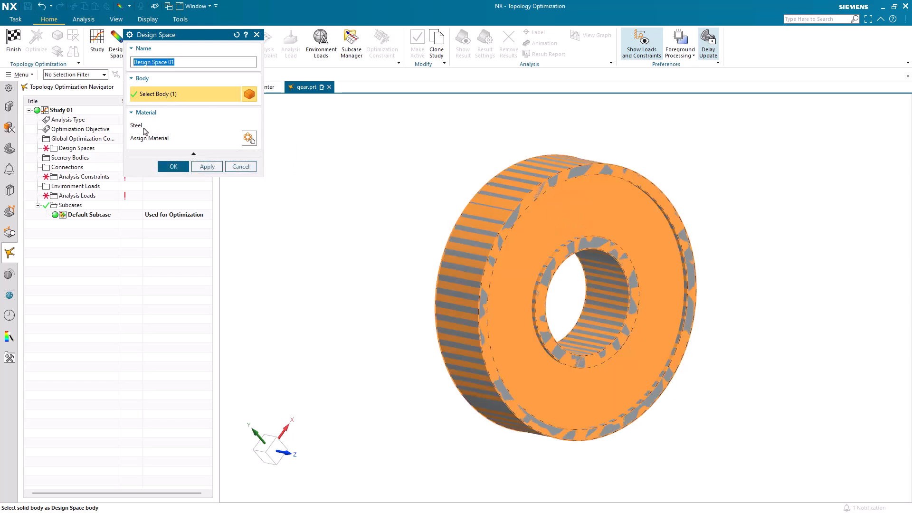
pyautogui.click(173, 166)
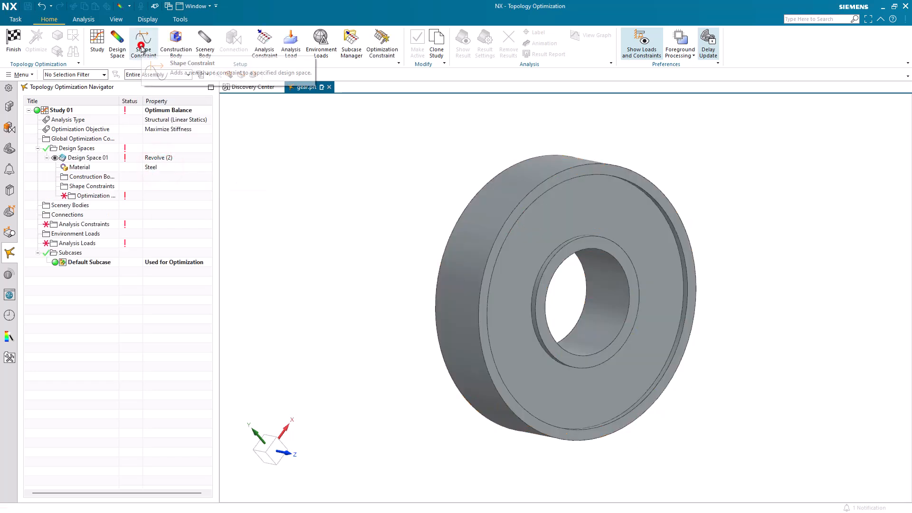
# - Add an Extrude along Vector shape constraint along ZC to Design Space 01
pyautogui.click(143, 40)
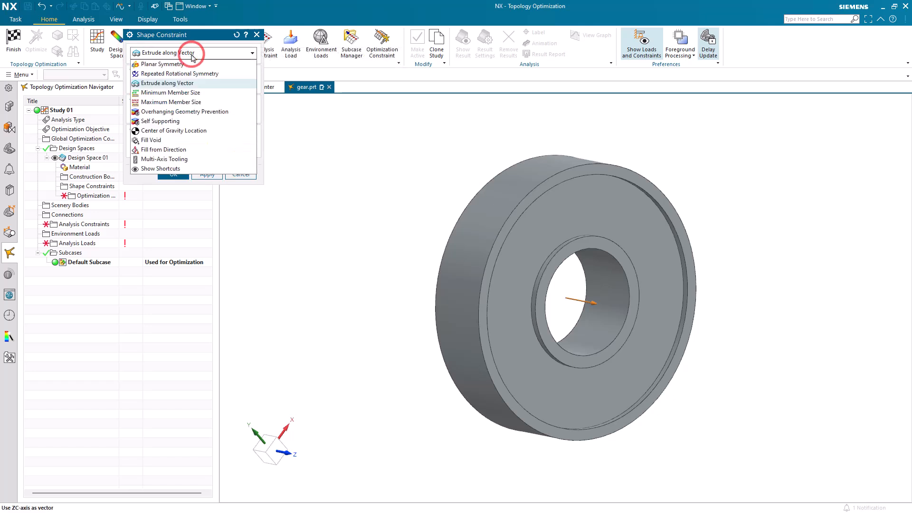
pyautogui.moveTo(193, 57)
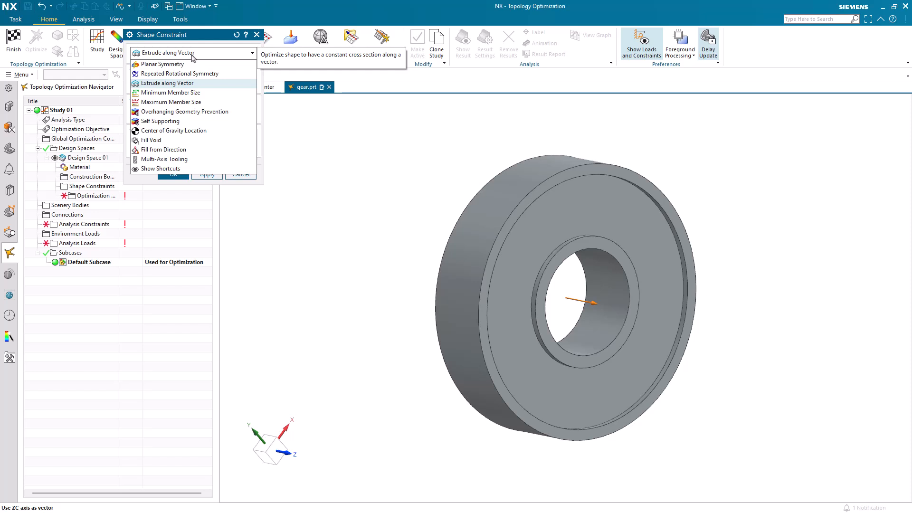
pyautogui.click(167, 83)
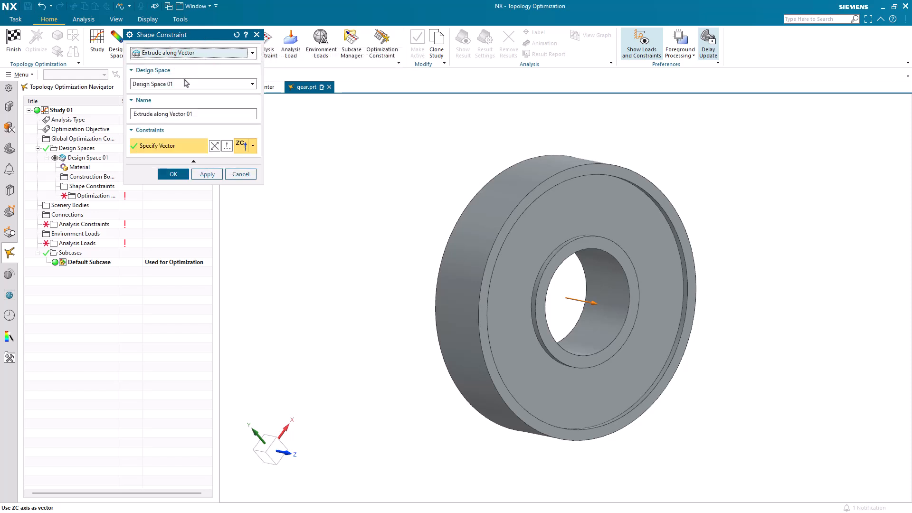
pyautogui.moveTo(308, 196)
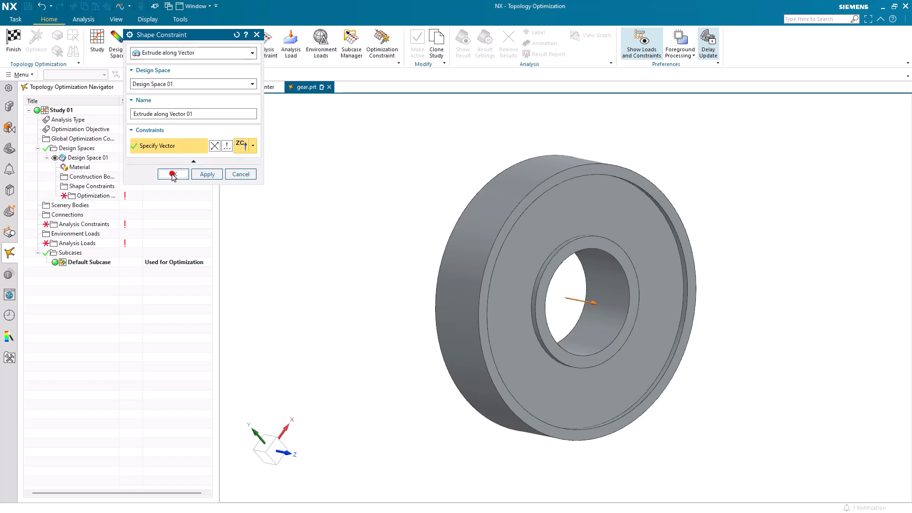
pyautogui.click(173, 174)
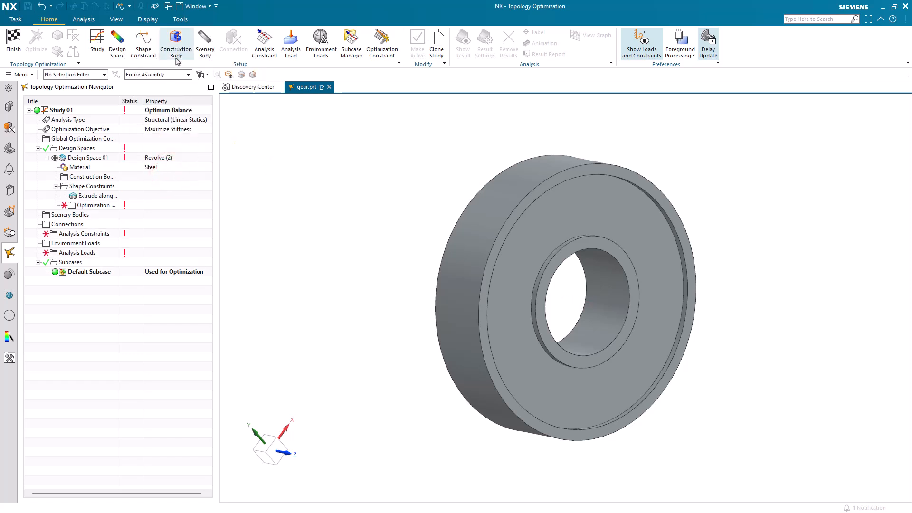
# - Set Extrude (14) rim and Extrude (15) hub as Keep In construction bodies
pyautogui.click(175, 37)
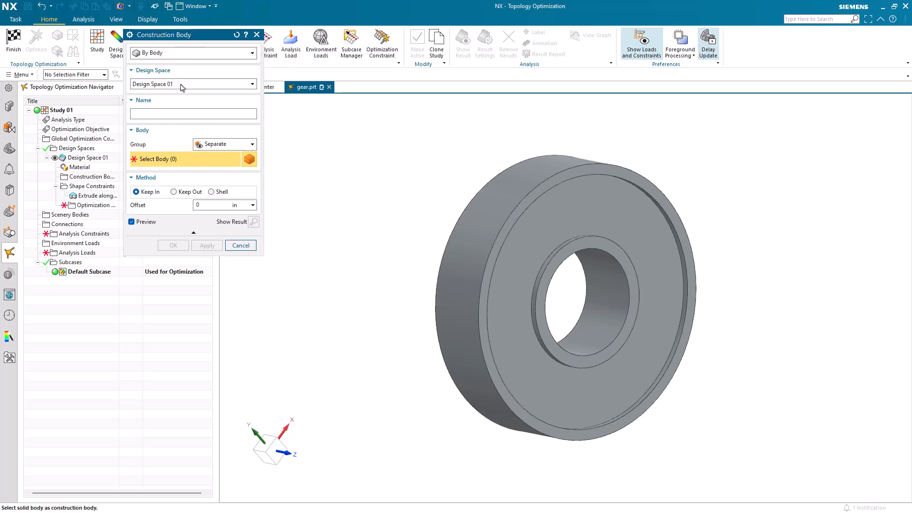
pyautogui.moveTo(513, 180)
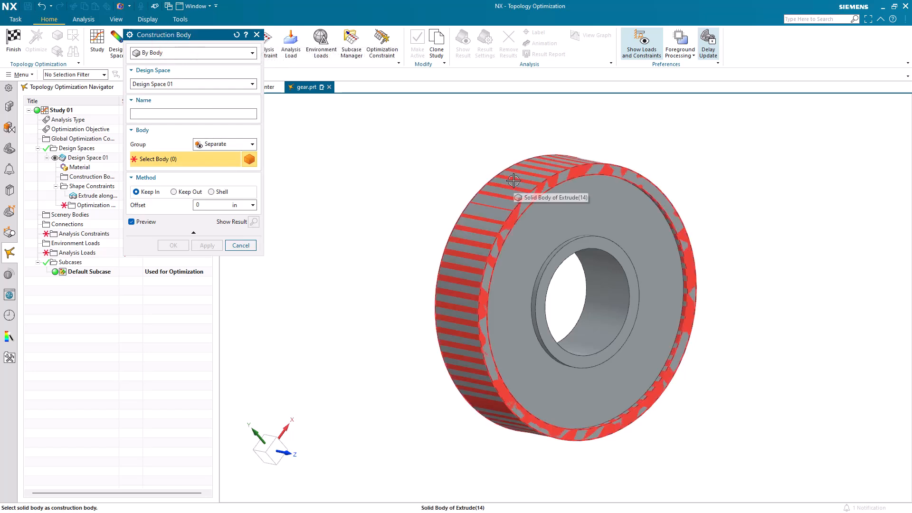
pyautogui.click(513, 180)
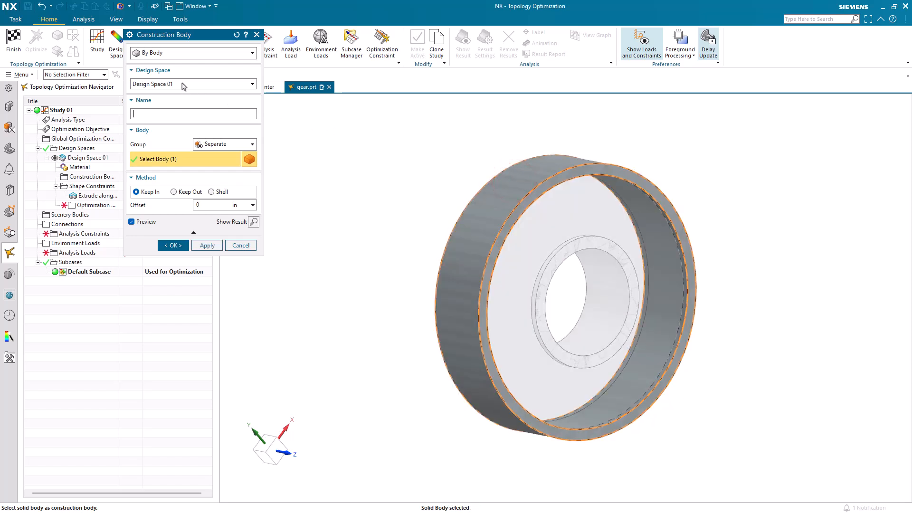
pyautogui.moveTo(147, 195)
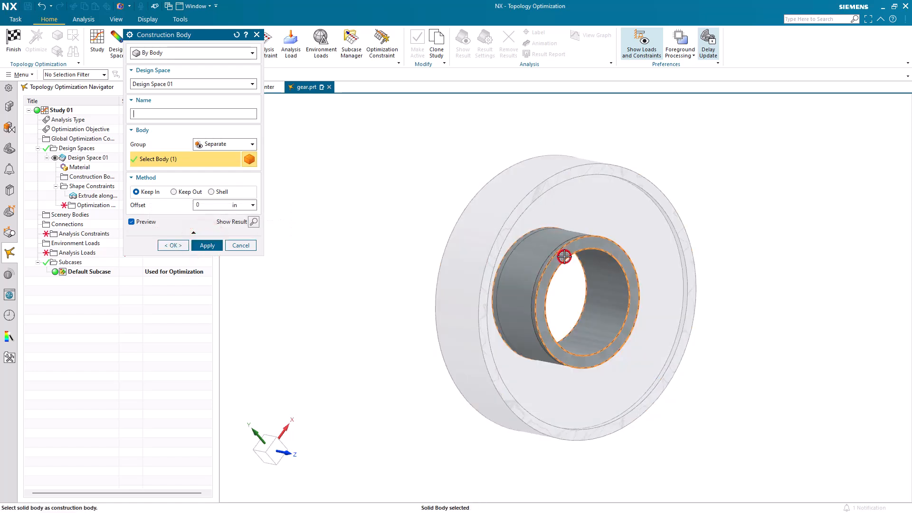
pyautogui.moveTo(137, 192)
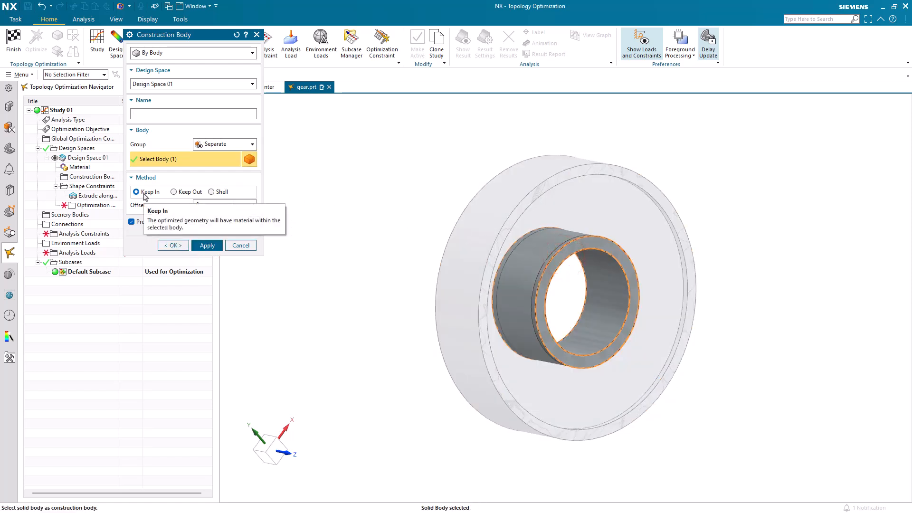
pyautogui.click(173, 246)
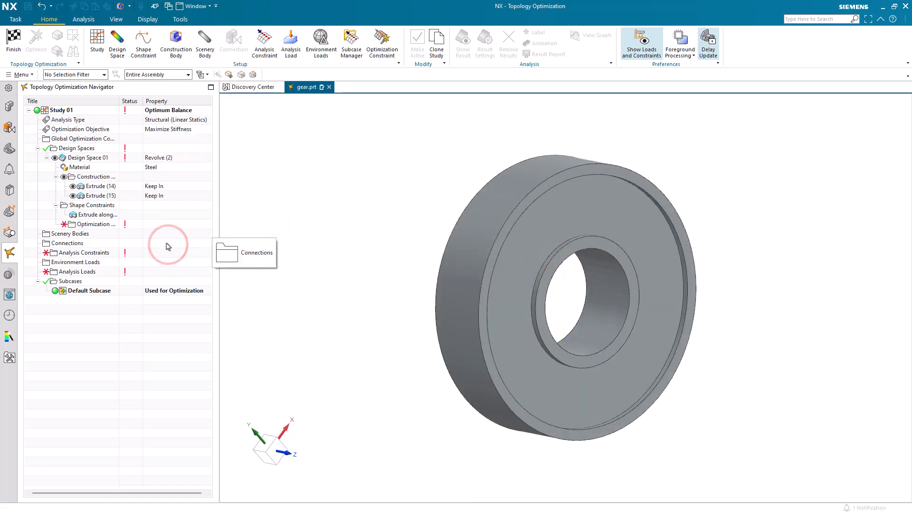
pyautogui.moveTo(256, 184)
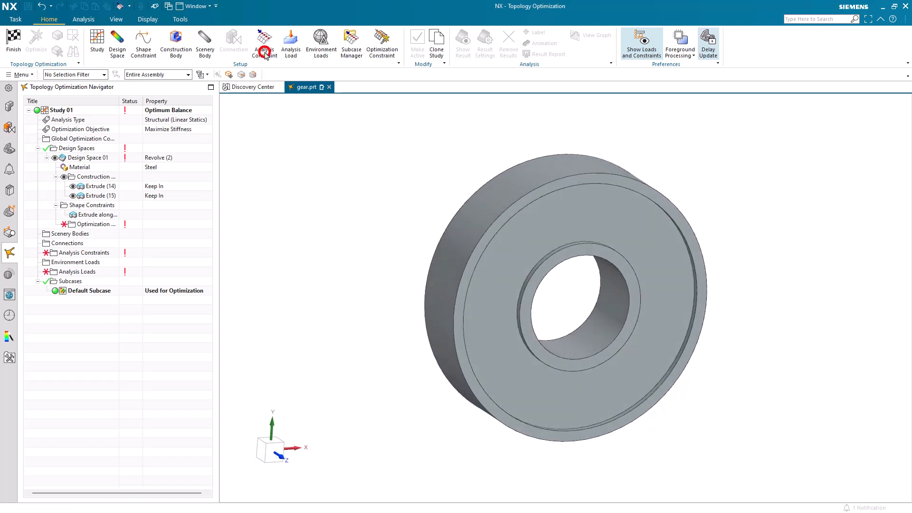
pyautogui.click(264, 38)
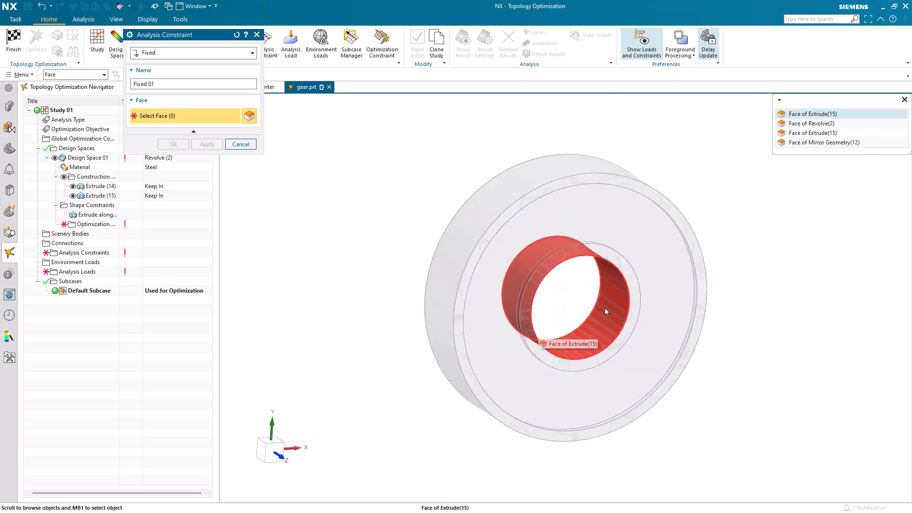
pyautogui.moveTo(818, 125)
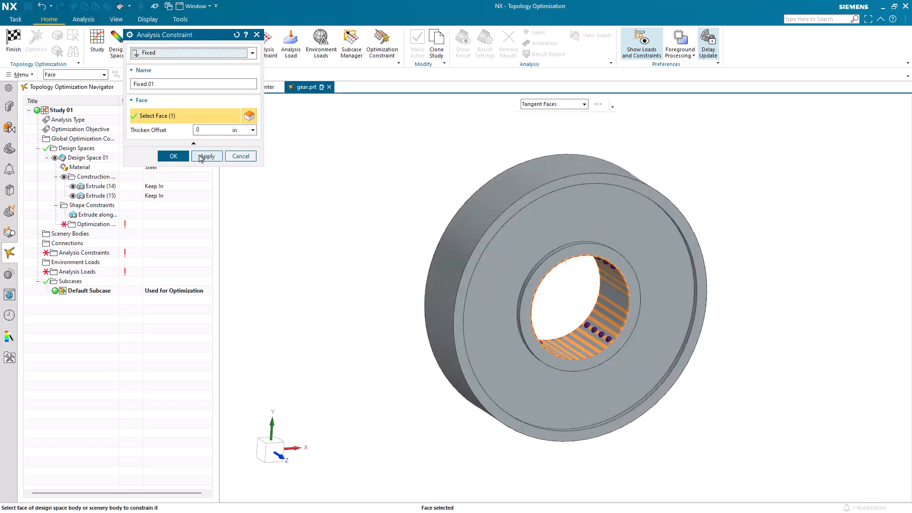
# - Add Fixed 01 constraint holding the inner bore face
pyautogui.click(173, 156)
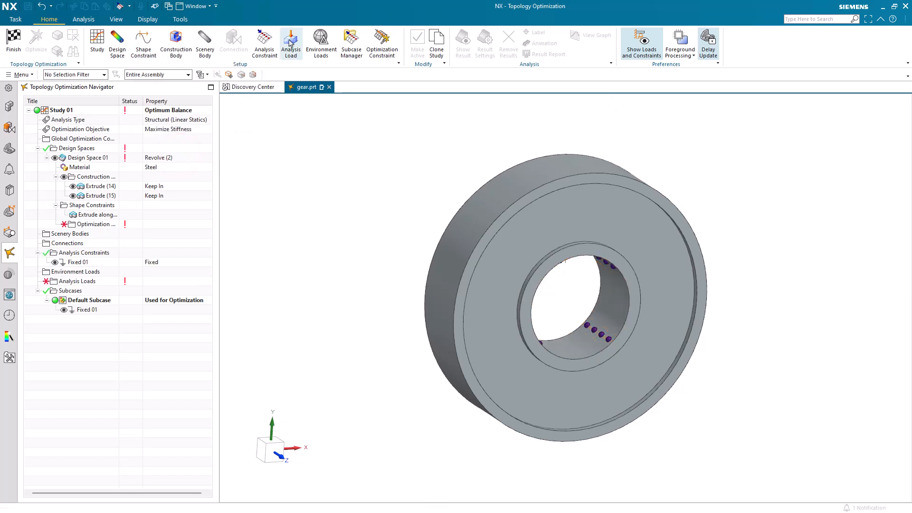
pyautogui.click(291, 37)
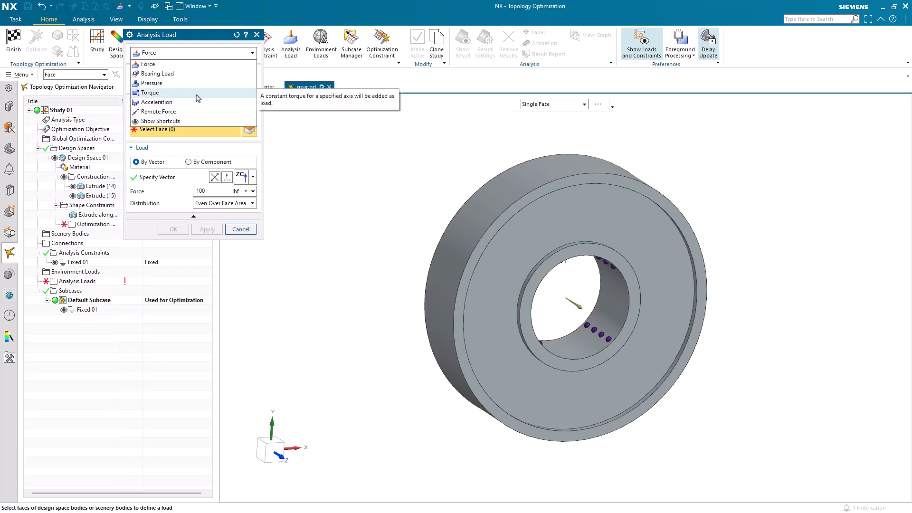
# - Apply Torque 01 of 100 lbf-in about the gear axis on the outer rim face
pyautogui.click(149, 93)
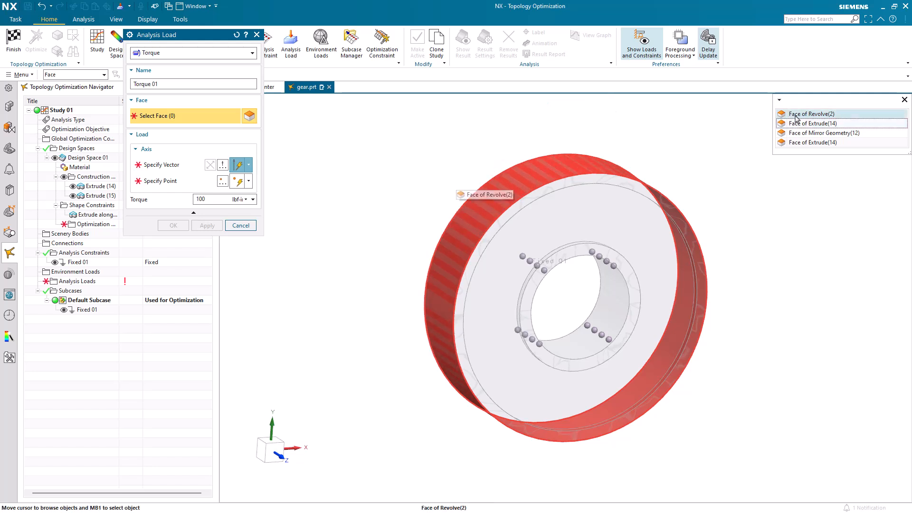
pyautogui.click(813, 114)
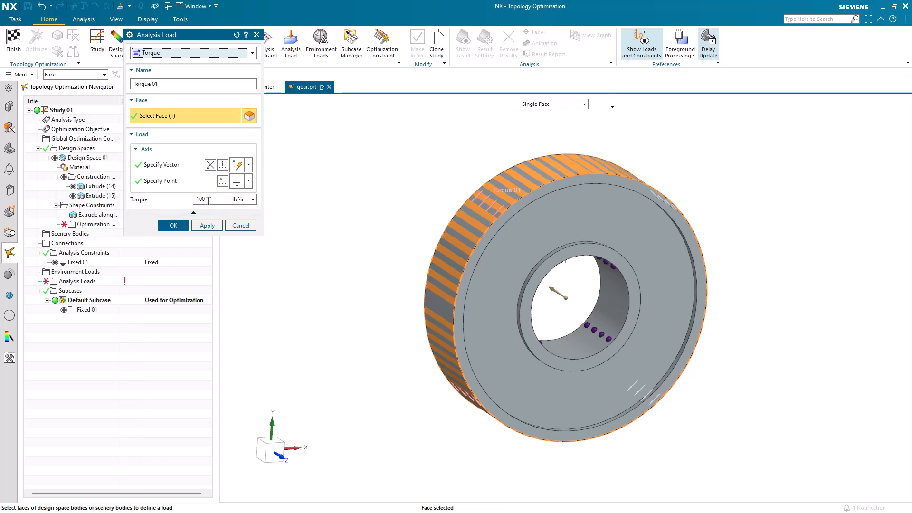
pyautogui.moveTo(222, 181)
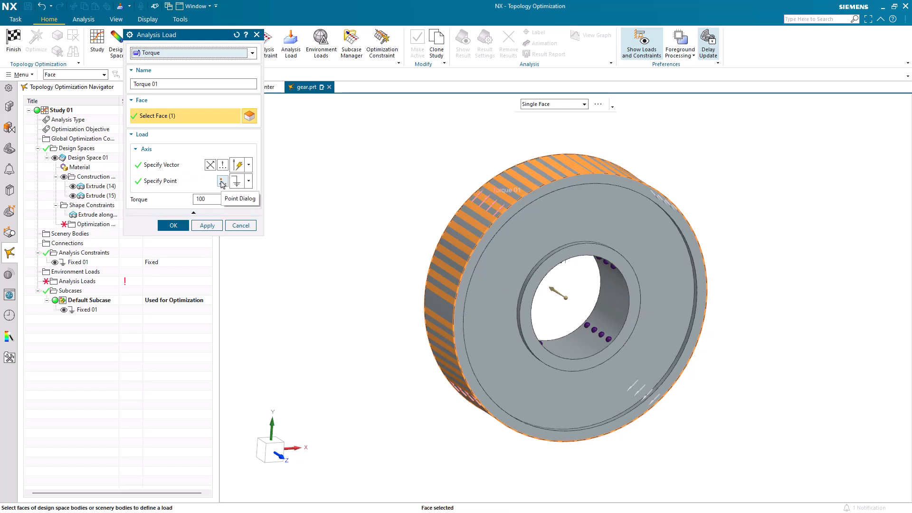
pyautogui.click(222, 180)
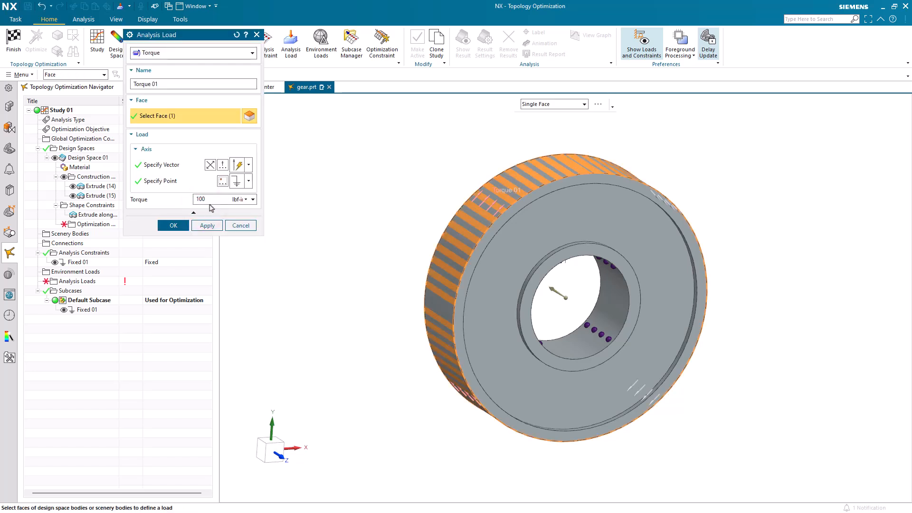
pyautogui.click(251, 199)
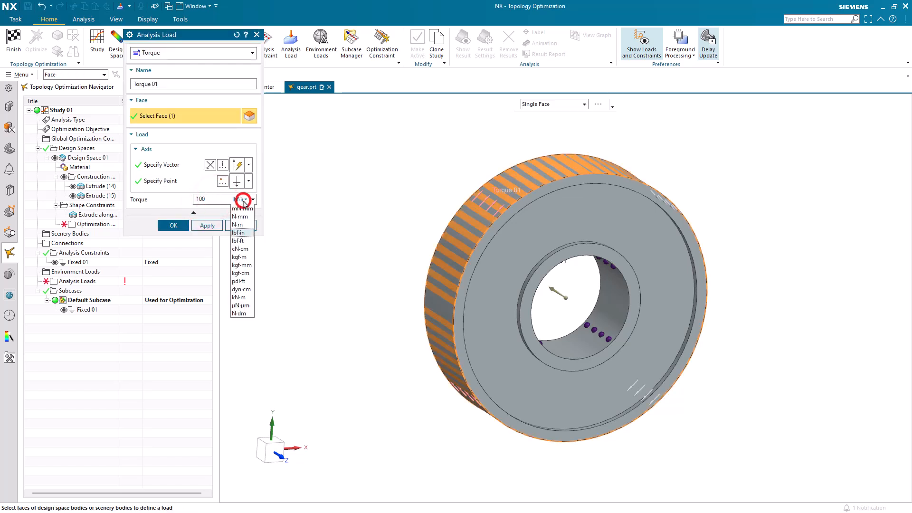
pyautogui.click(238, 232)
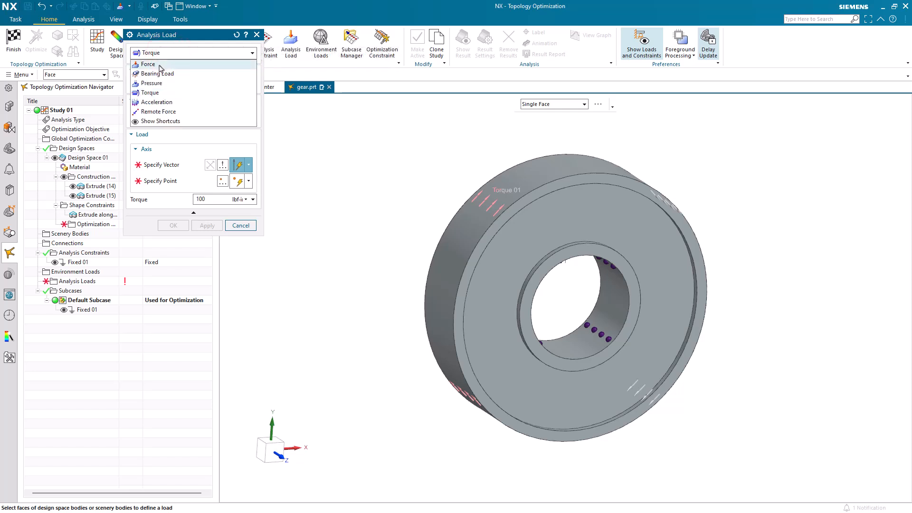
# - Apply Force 01 of 100 lbf on the outer rim face
pyautogui.click(149, 63)
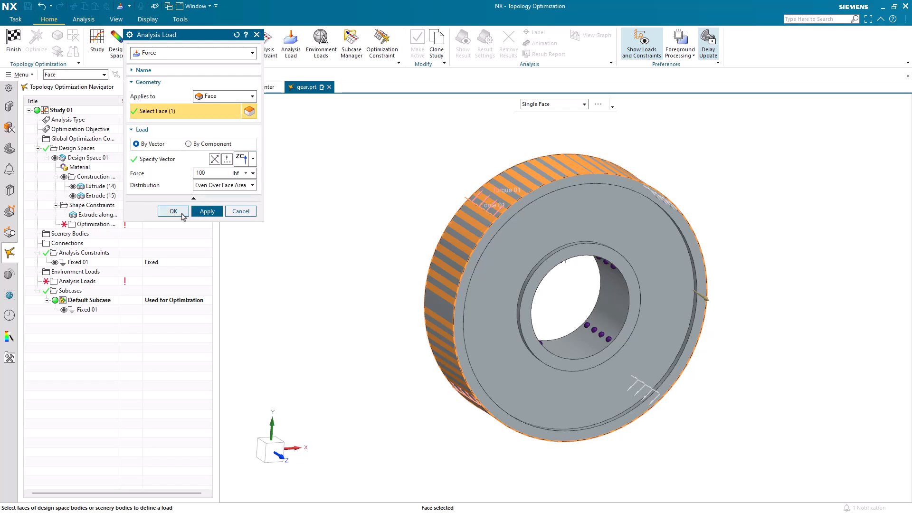
pyautogui.click(173, 211)
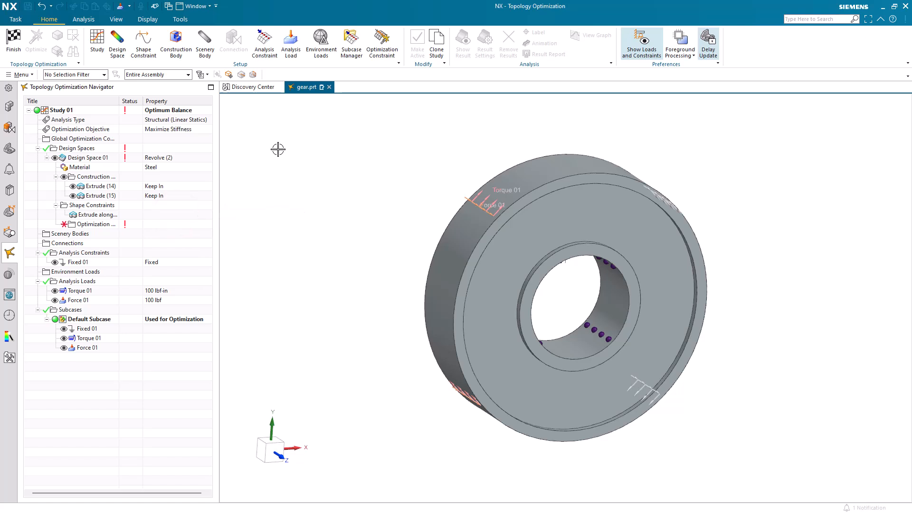
pyautogui.moveTo(382, 43)
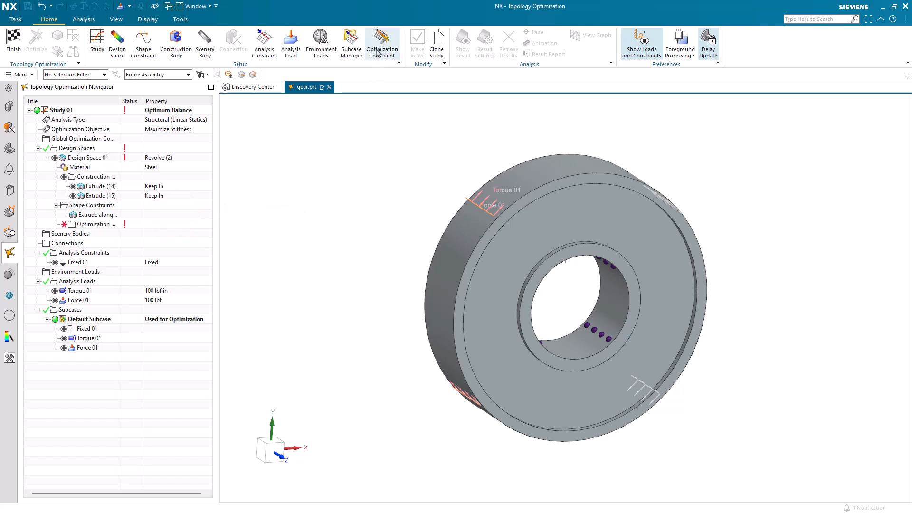
# - Add a Max Mass Limit optimization constraint of 0.27 lbm to Study 01
pyautogui.click(383, 39)
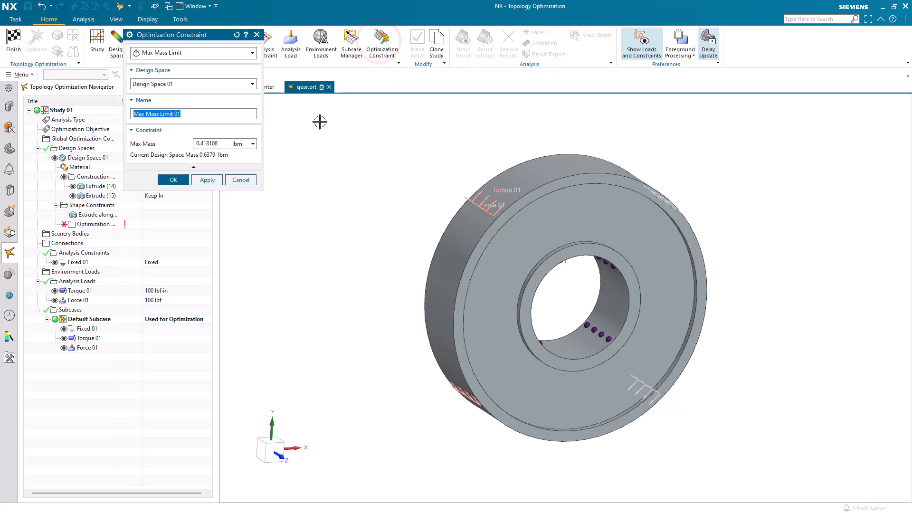
pyautogui.moveTo(211, 61)
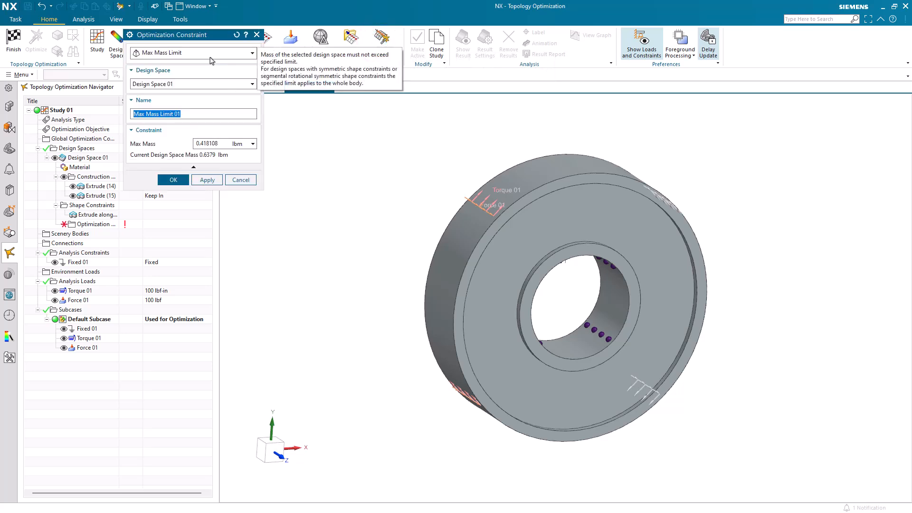
pyautogui.click(216, 143)
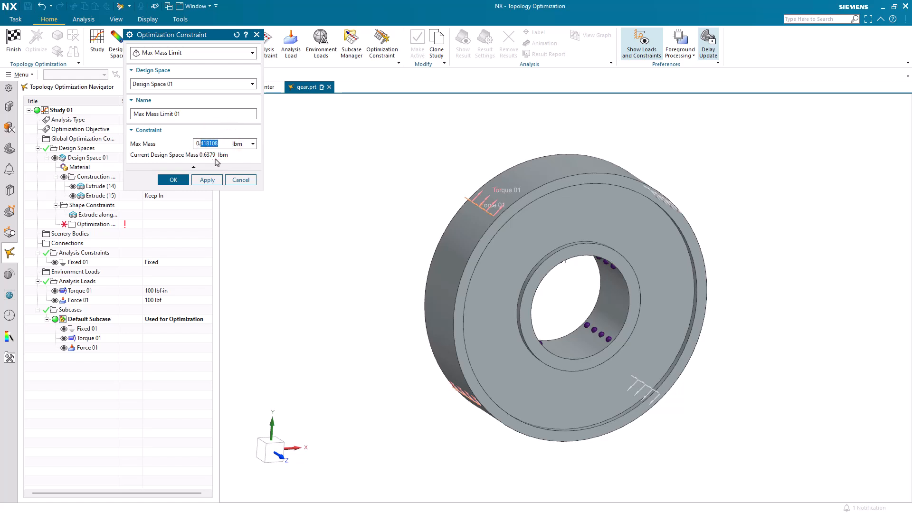
pyautogui.write('0.27')
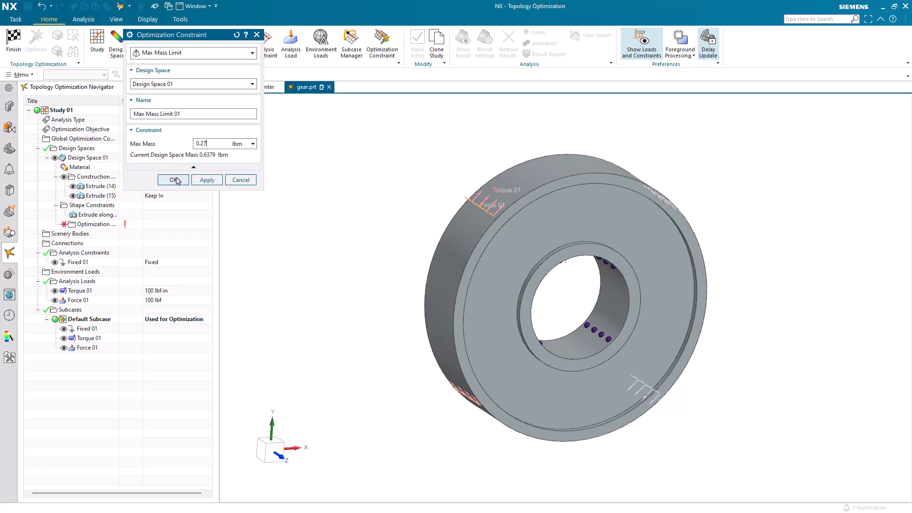
pyautogui.click(173, 181)
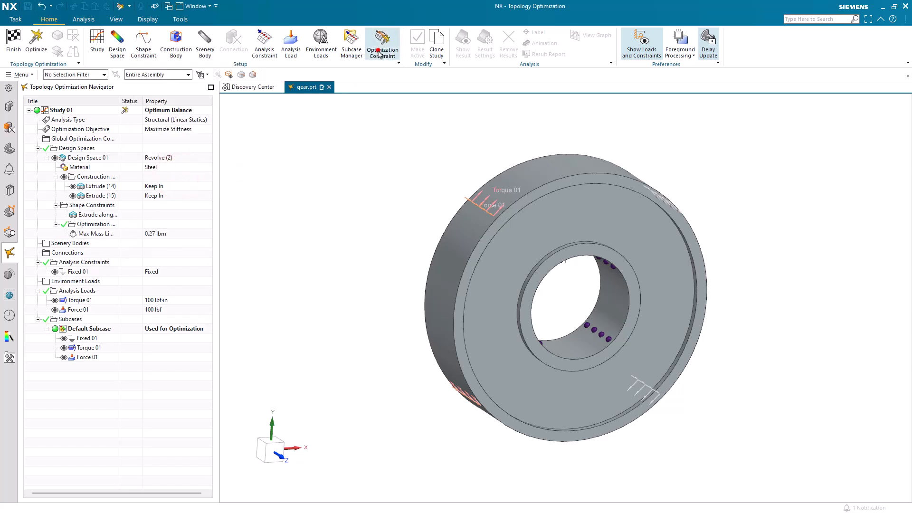
pyautogui.click(383, 42)
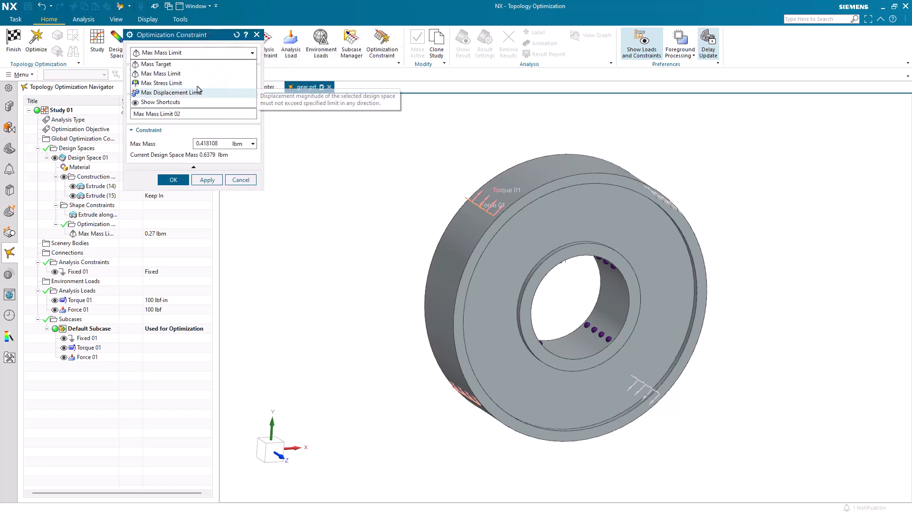
# - Add a Max Stress Limit constraint at 90 percent of ultimate tensile strength
pyautogui.click(162, 84)
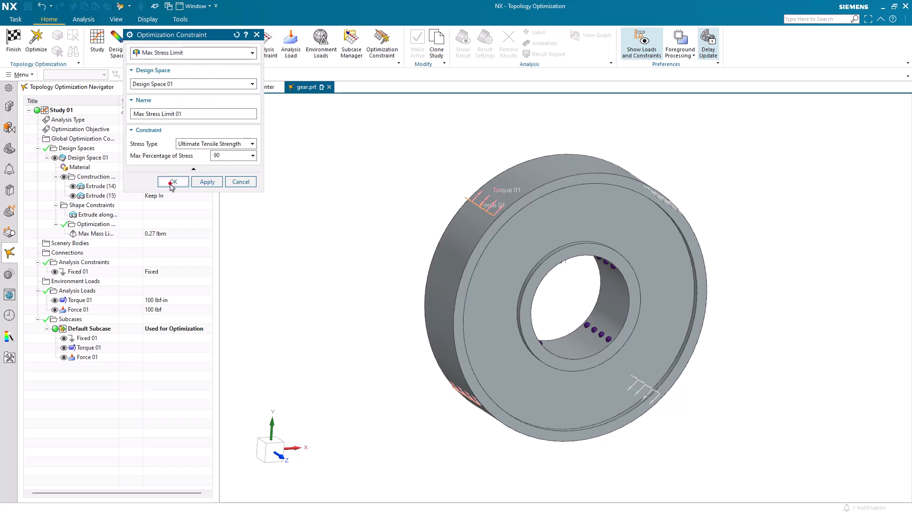
pyautogui.click(173, 181)
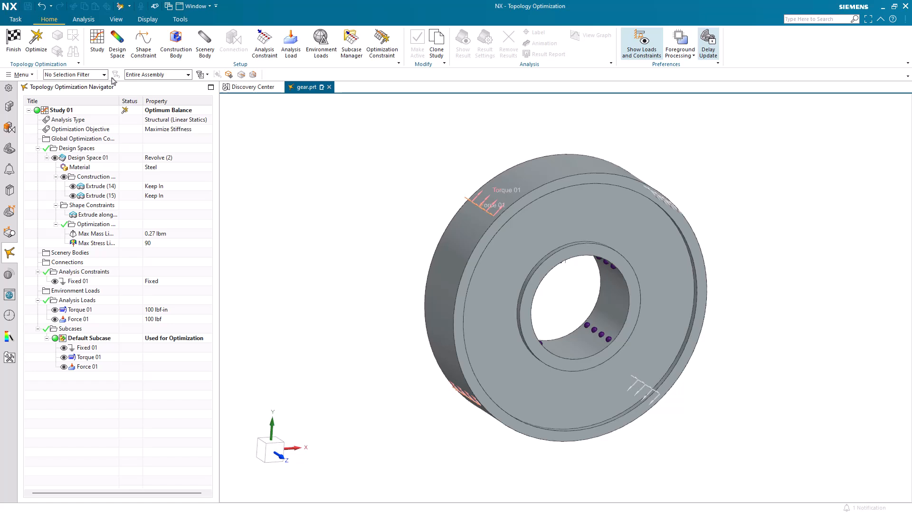
# - Run the topology optimization to convergence, dismissing the CPU fallback alert and progress monitor
pyautogui.click(37, 37)
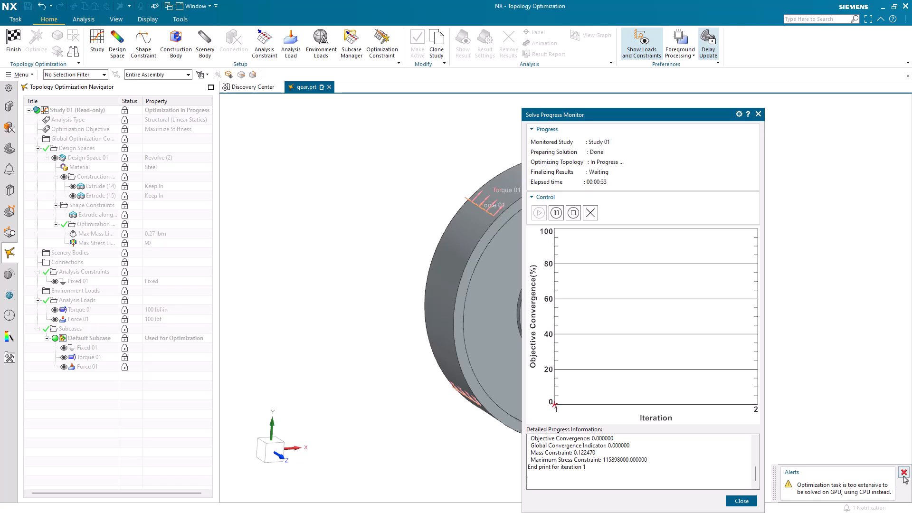
pyautogui.click(903, 470)
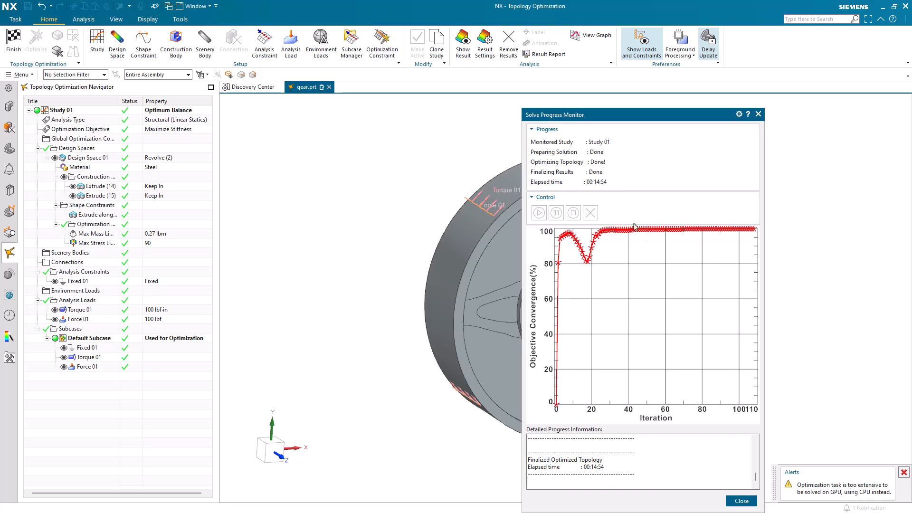
pyautogui.click(743, 500)
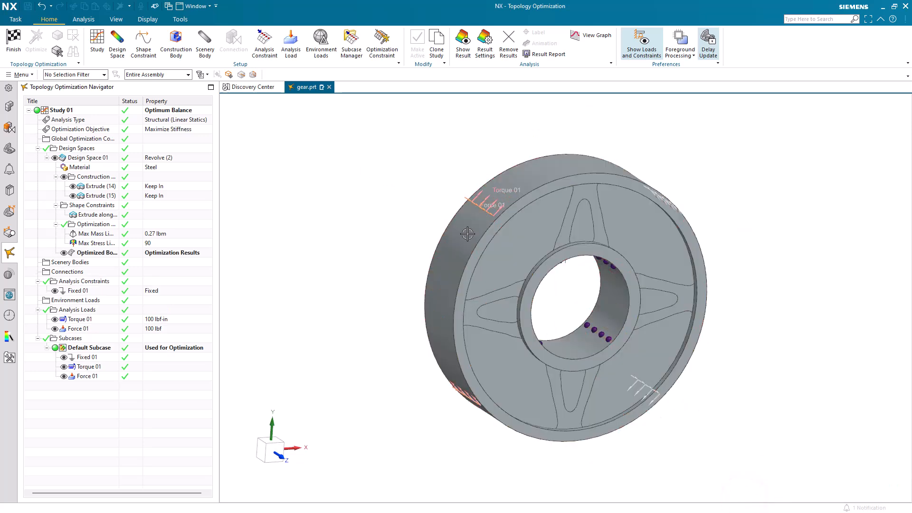
# - Hide Design Space 01 and display a Factor of Safety contour on the optimized spoked ring
pyautogui.rightClick(468, 234)
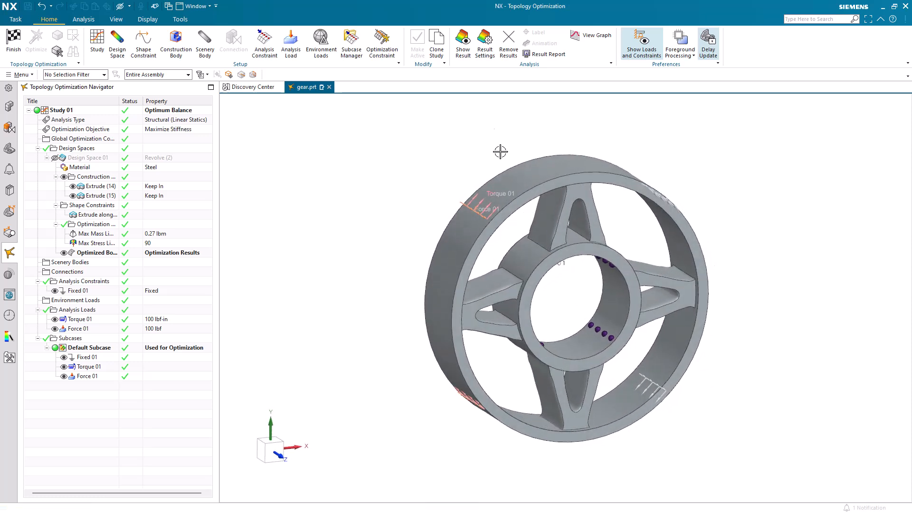
pyautogui.click(463, 40)
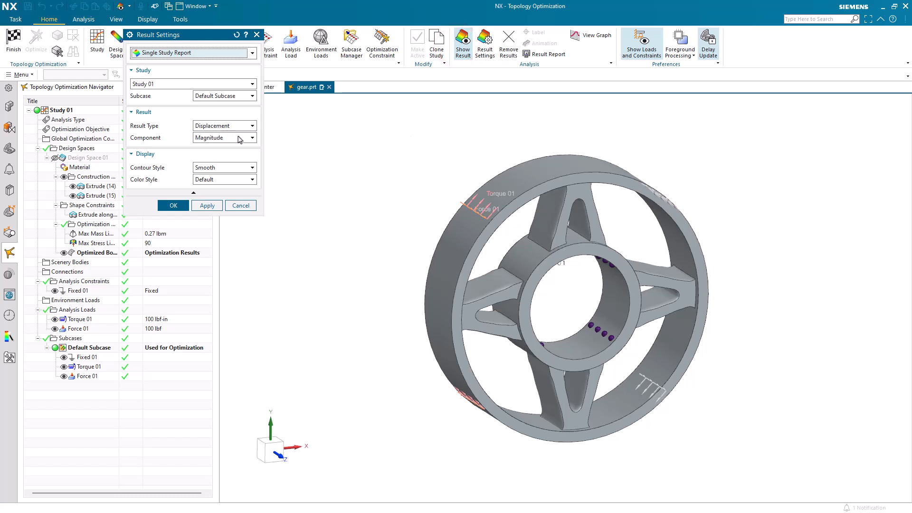
pyautogui.click(251, 126)
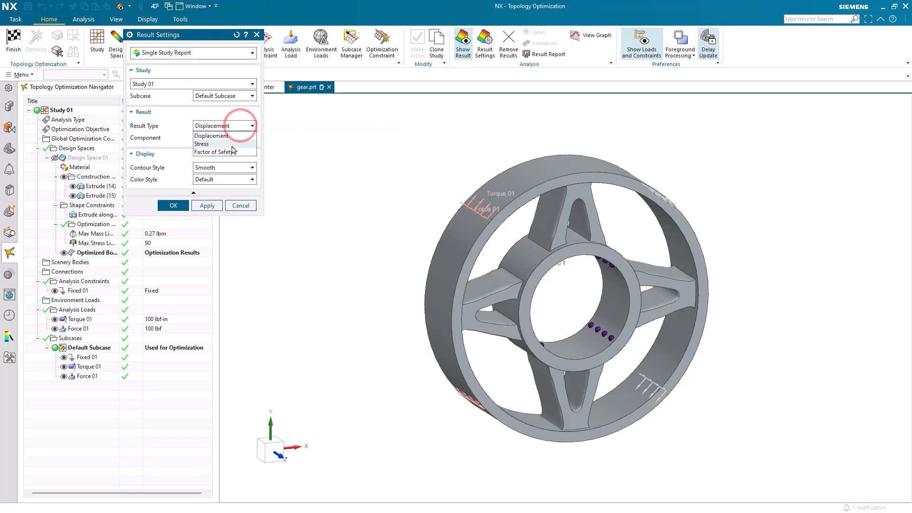
pyautogui.click(217, 151)
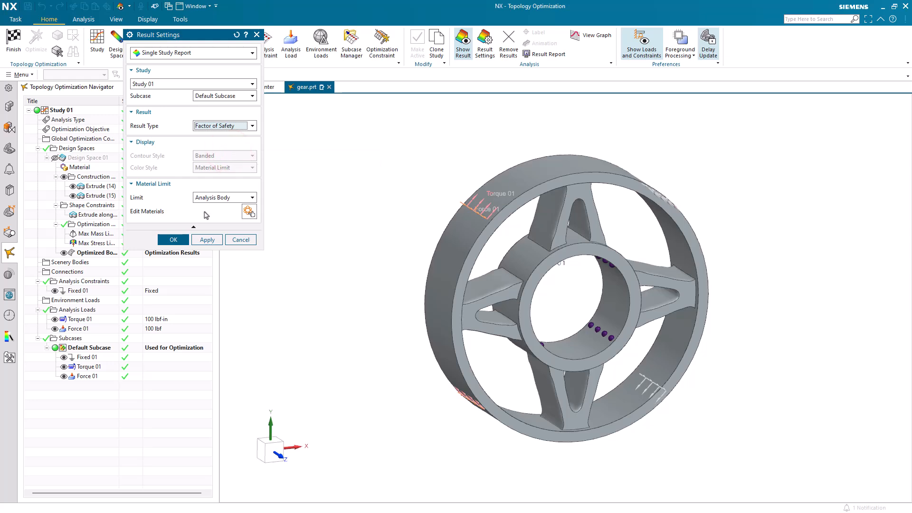
pyautogui.click(173, 240)
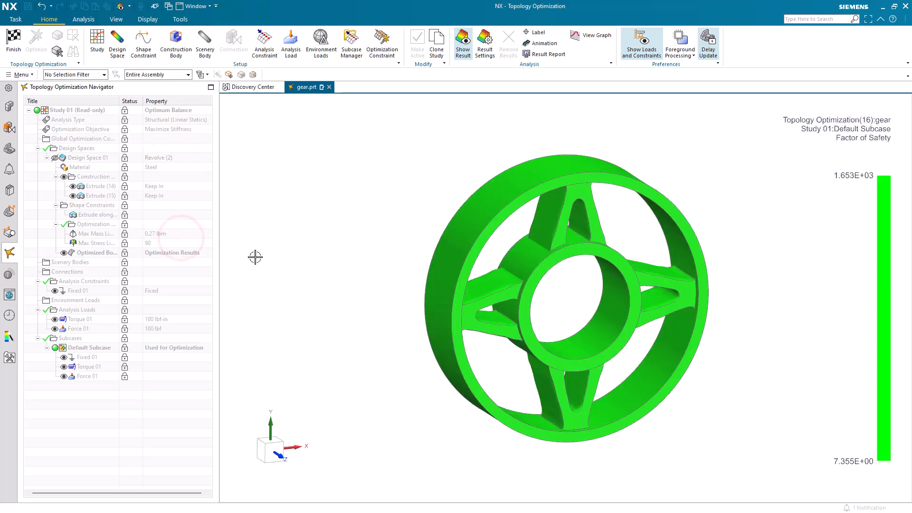
pyautogui.moveTo(841, 469)
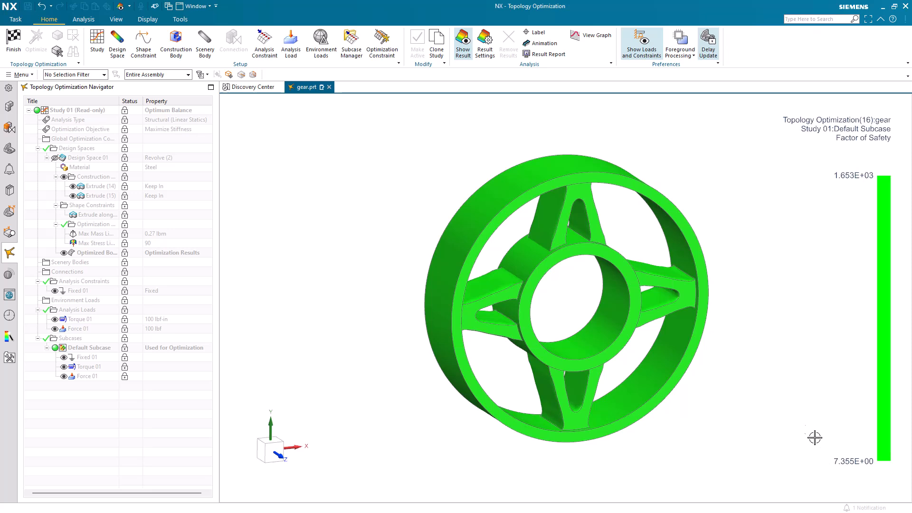
pyautogui.moveTo(815, 437); pyautogui.dragTo(721, 340)
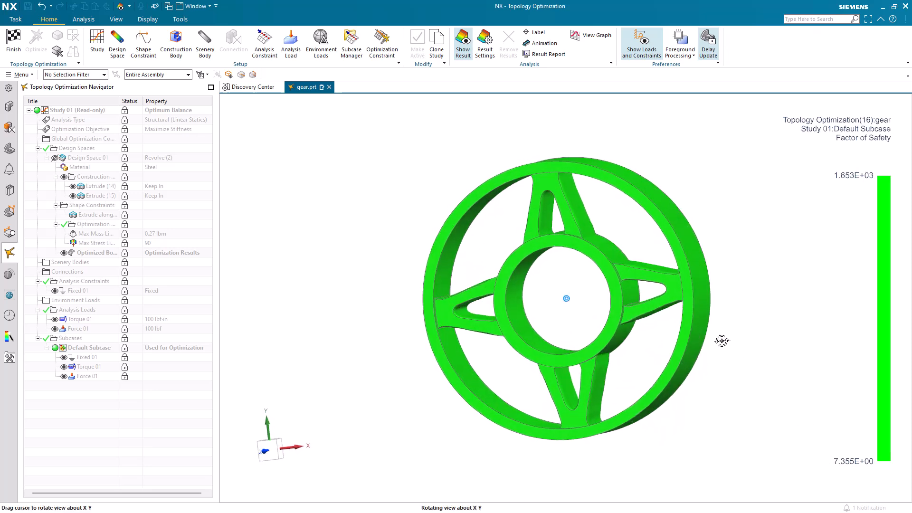
pyautogui.moveTo(721, 342); pyautogui.dragTo(747, 348)
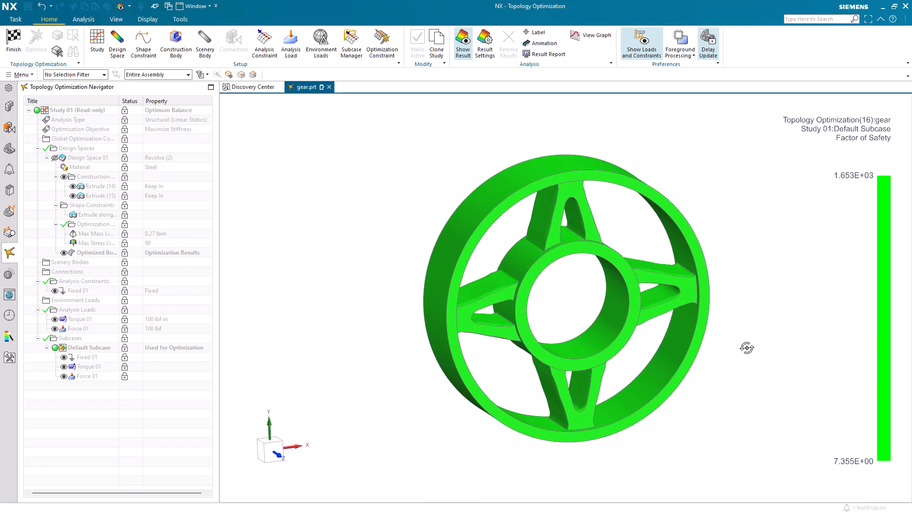
pyautogui.moveTo(754, 351)
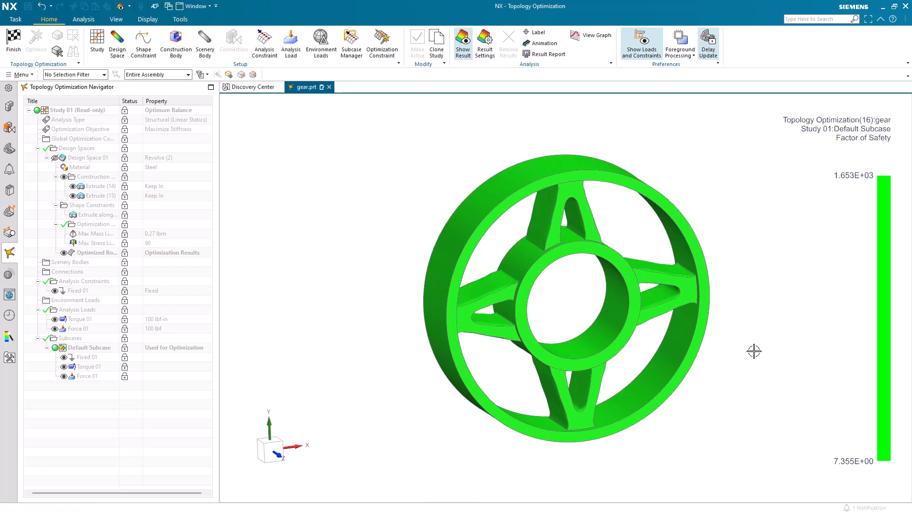